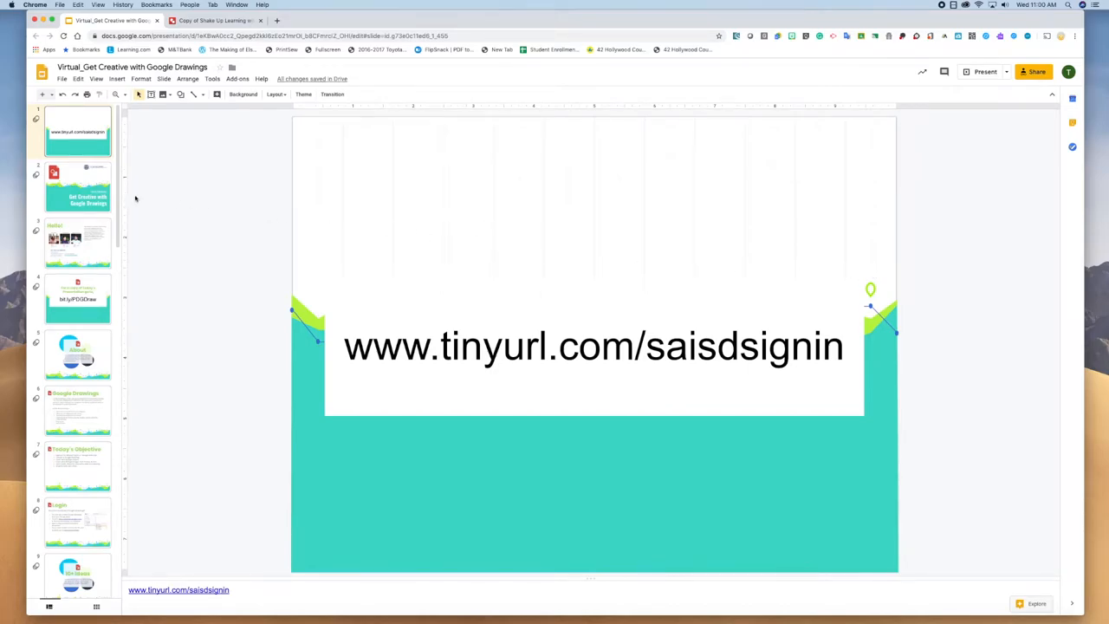
- Step through the title, copy-link and About slides of the deck
{"action": "left_click", "coordinate": [78, 188]}
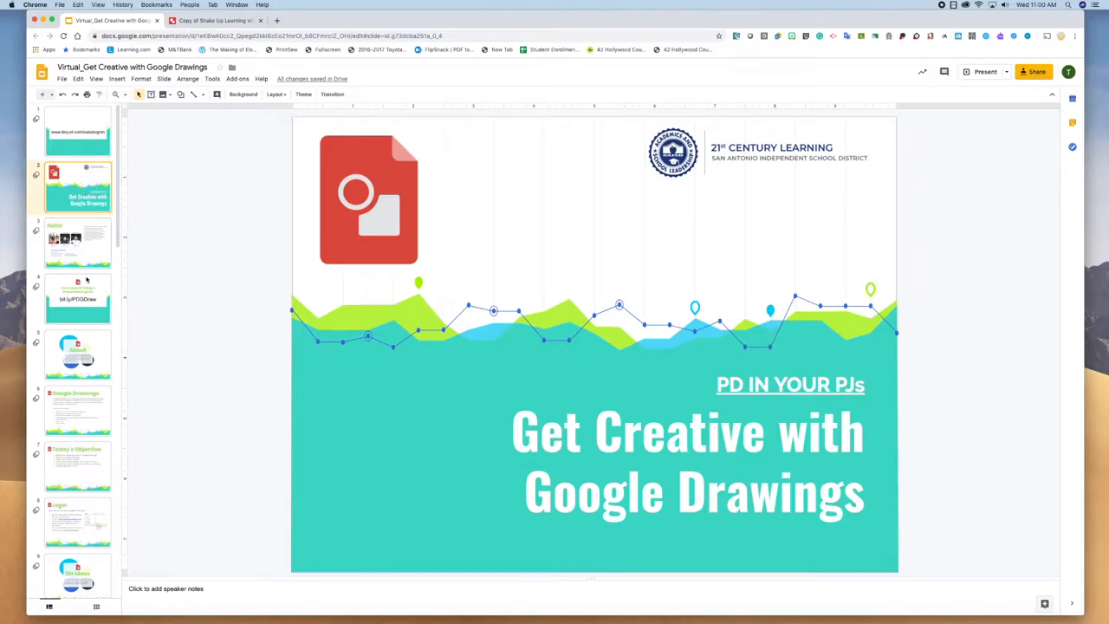
{"action": "left_click", "coordinate": [77, 299]}
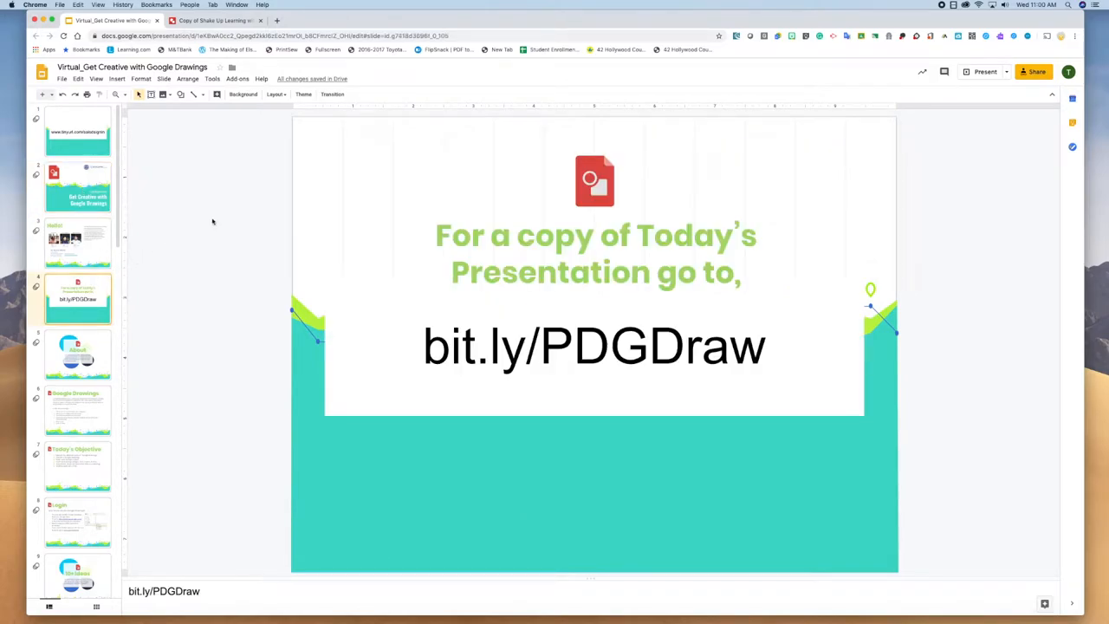
{"action": "mouse_move", "coordinate": [253, 246]}
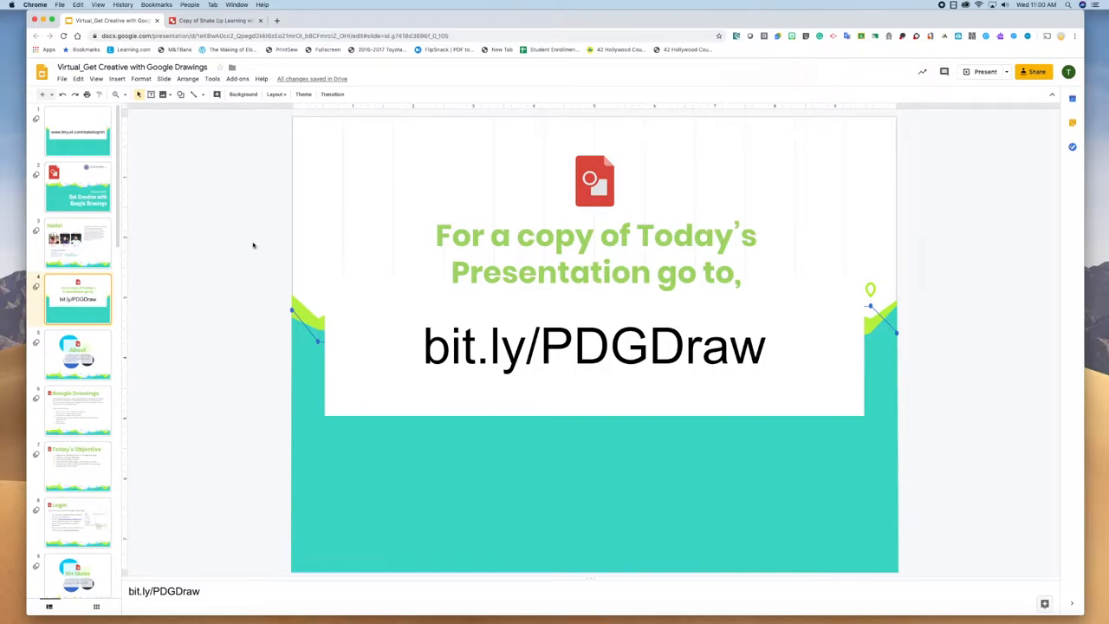
{"action": "mouse_move", "coordinate": [144, 364]}
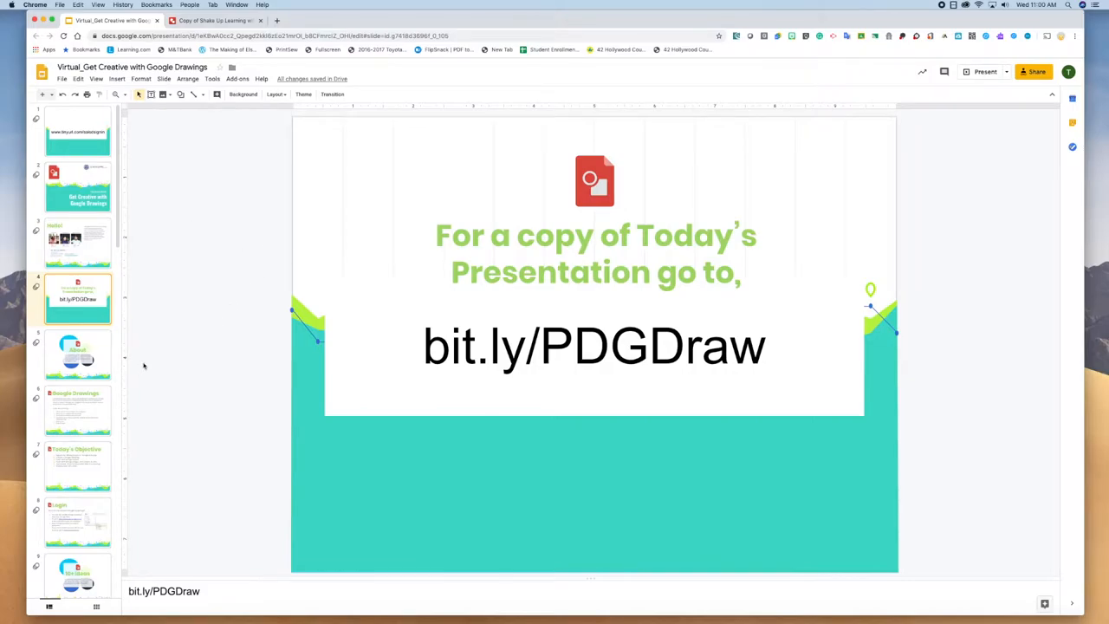
{"action": "left_click", "coordinate": [78, 353]}
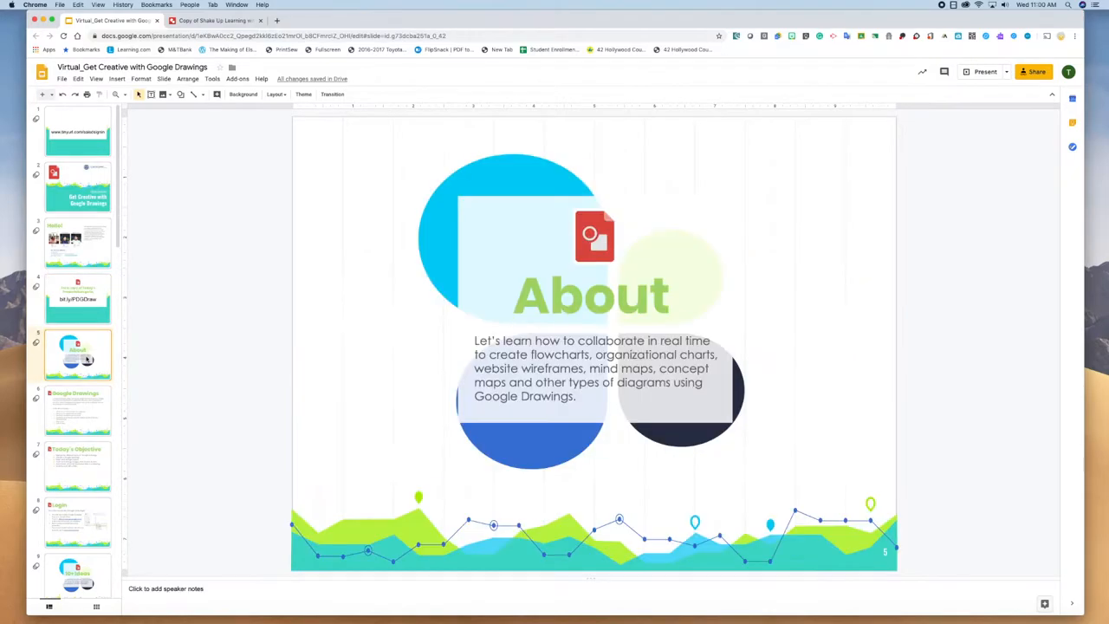
{"action": "mouse_move", "coordinate": [380, 377]}
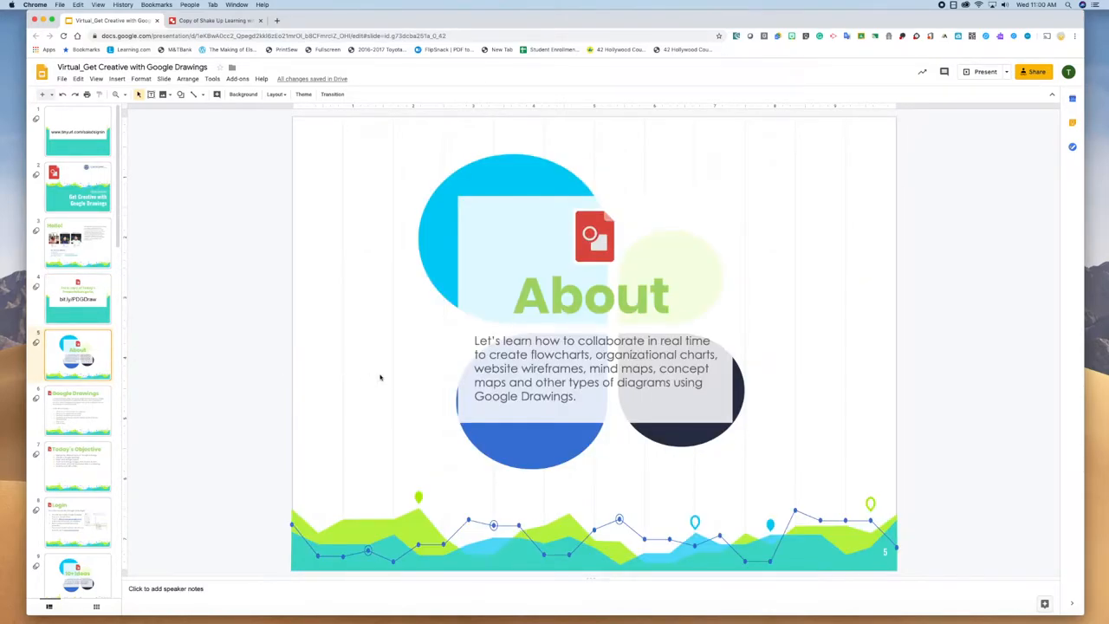
{"action": "mouse_move", "coordinate": [397, 364]}
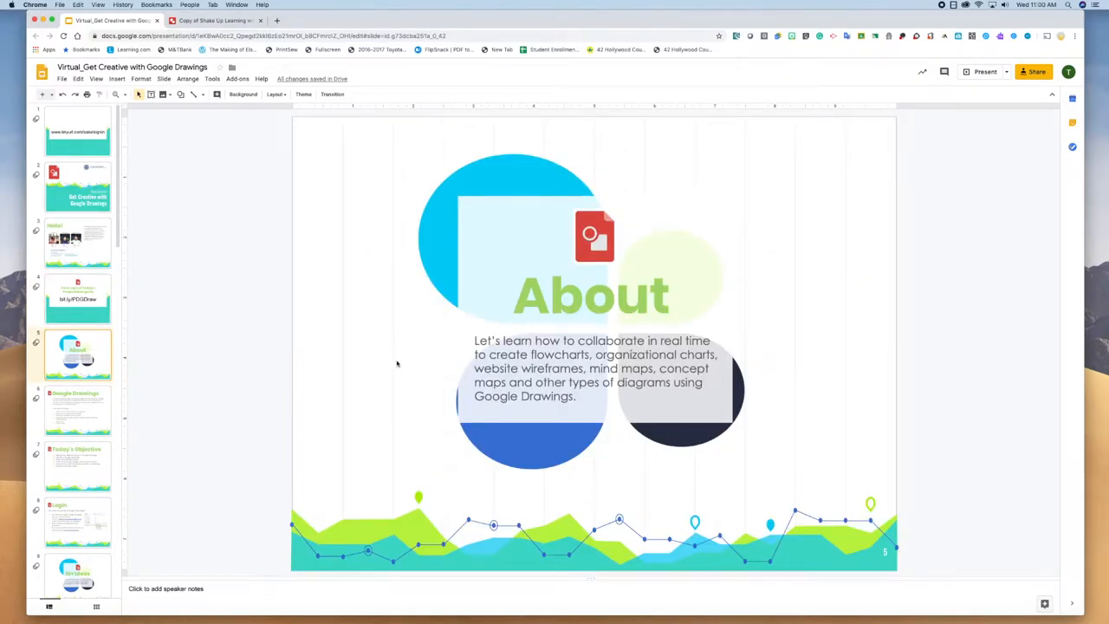
{"action": "mouse_move", "coordinate": [471, 388]}
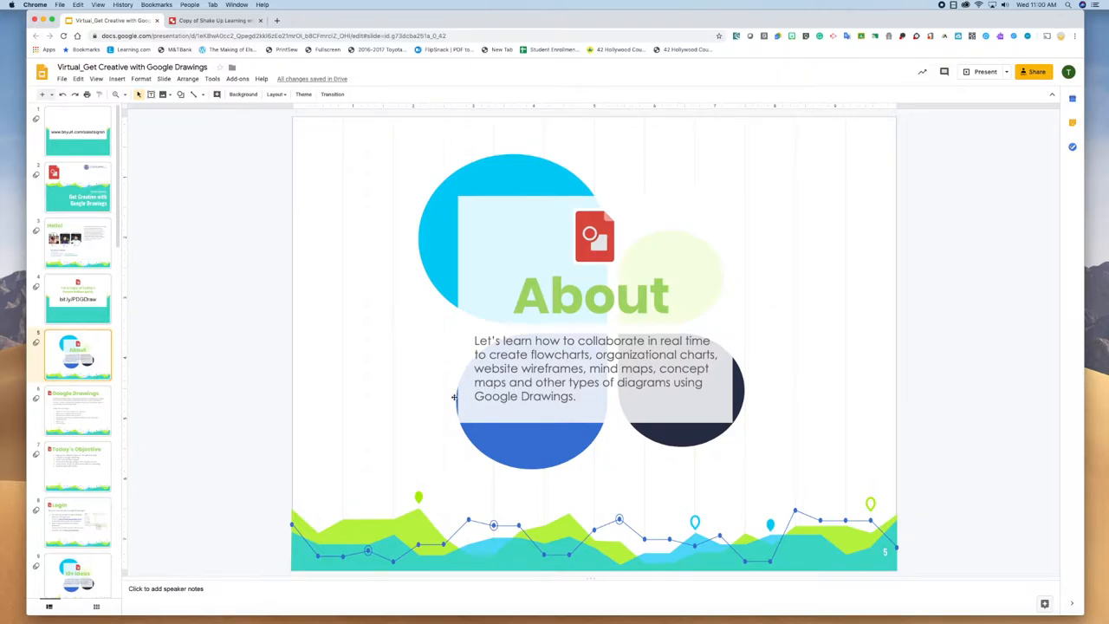
- Continue through the Google Drawings overview and Today's Objective slides to the screenshot slide
{"action": "left_click", "coordinate": [77, 409]}
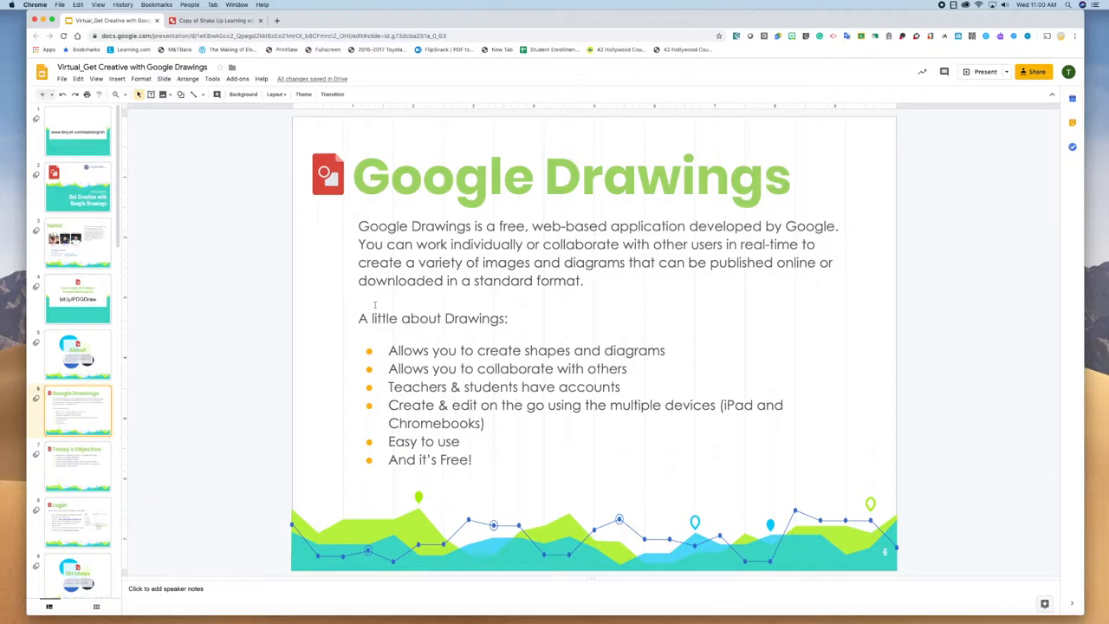
{"action": "left_click", "coordinate": [78, 466]}
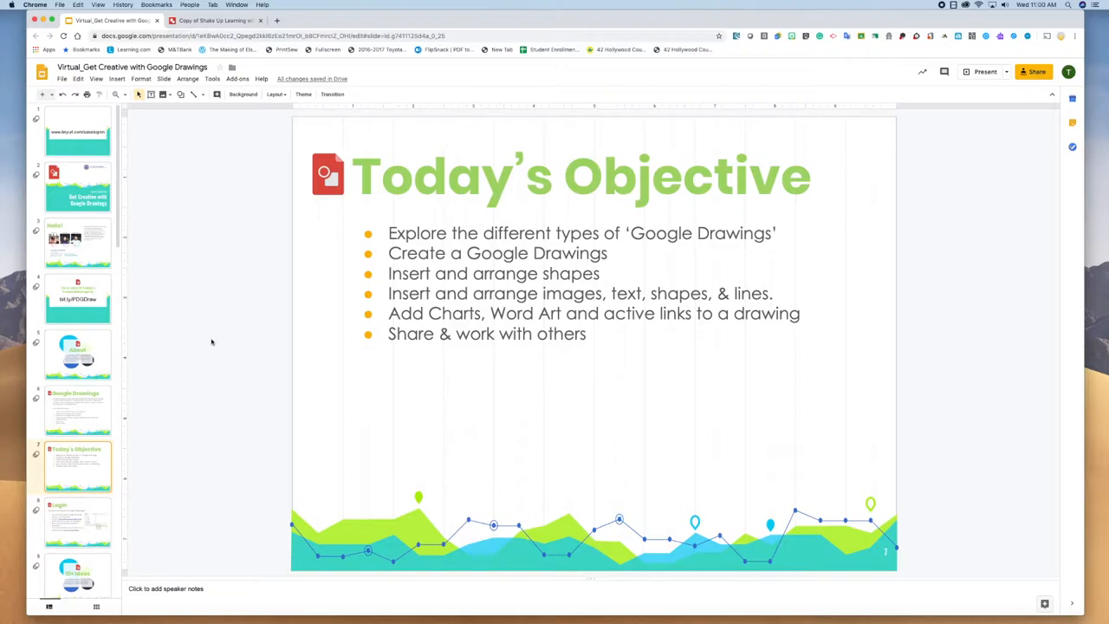
{"action": "mouse_move", "coordinate": [267, 357]}
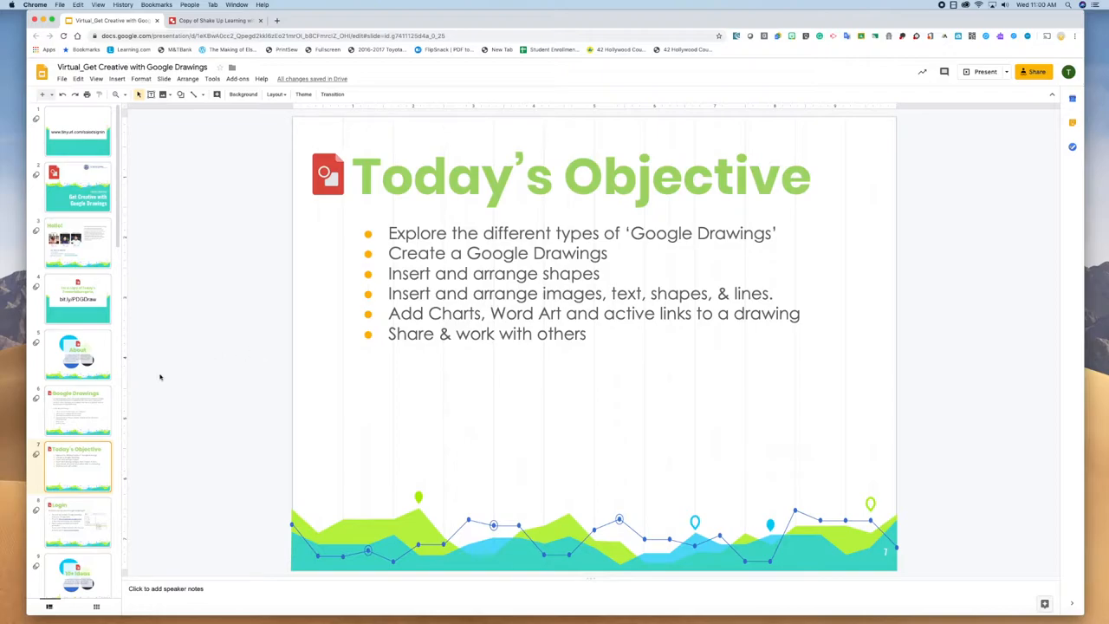
{"action": "mouse_move", "coordinate": [146, 385]}
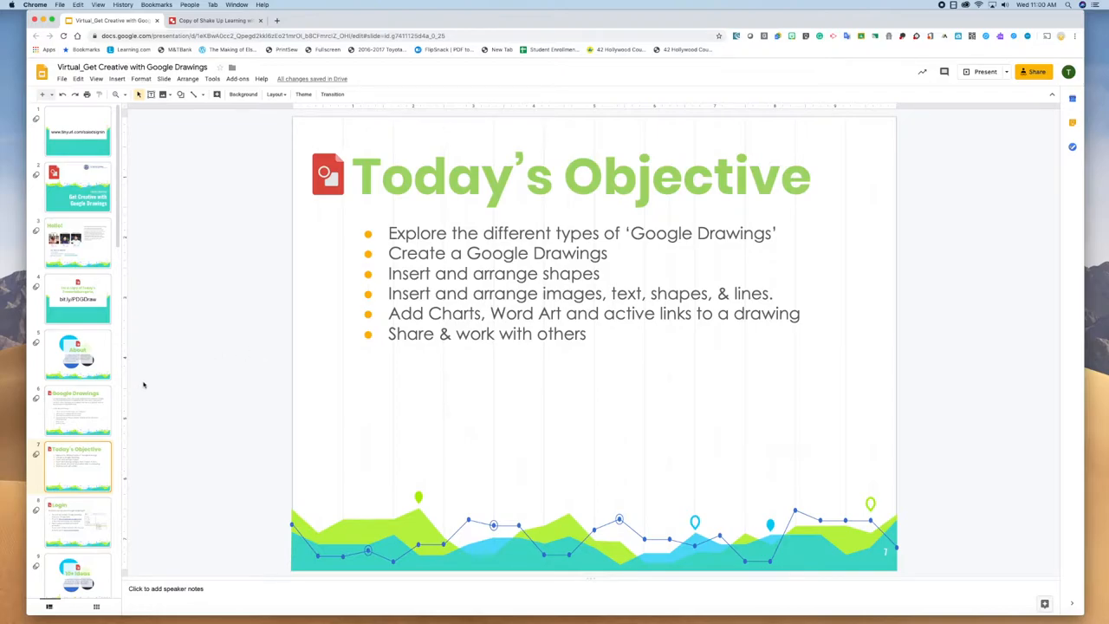
{"action": "left_click", "coordinate": [77, 521]}
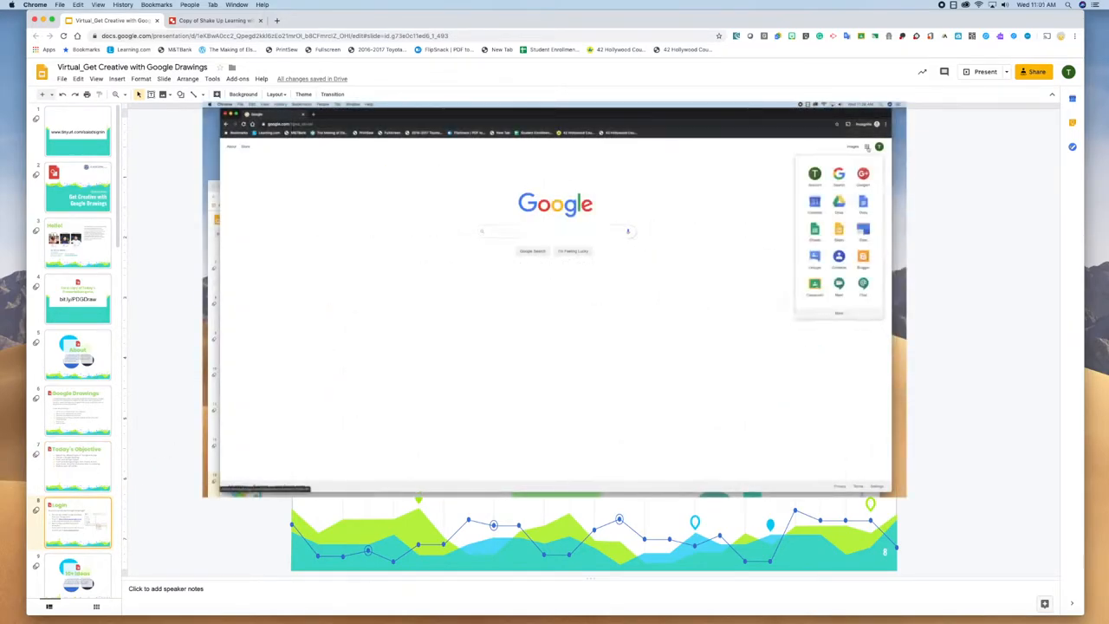
- Advance through the Login, 10+ Ideas and Let's get started slides to the To get a copy slide
{"action": "left_click", "coordinate": [867, 145]}
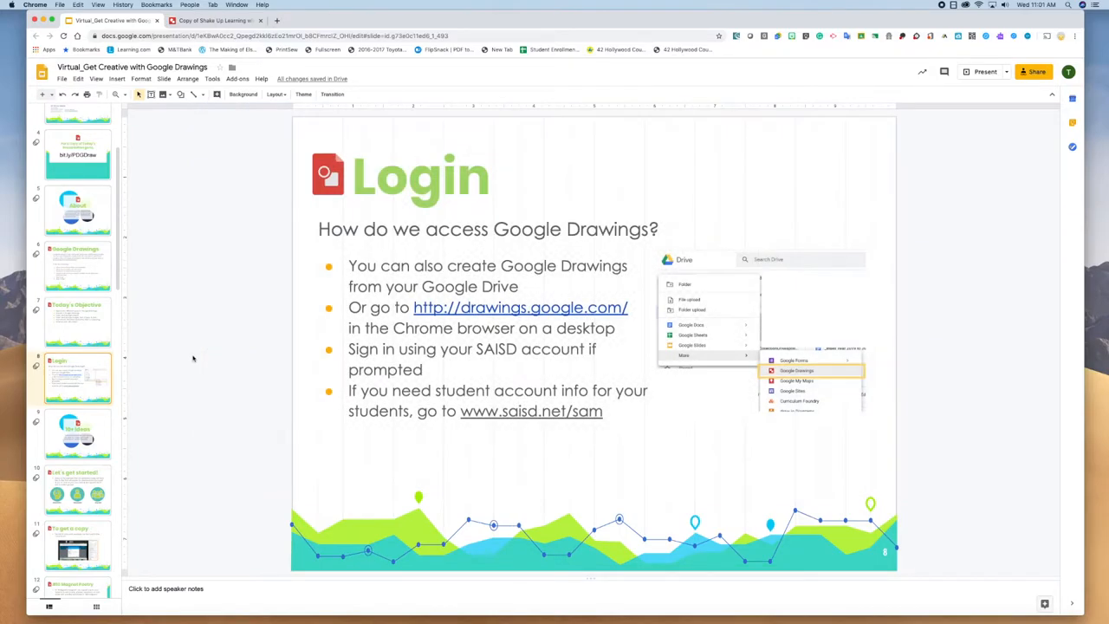
{"action": "left_click", "coordinate": [78, 433]}
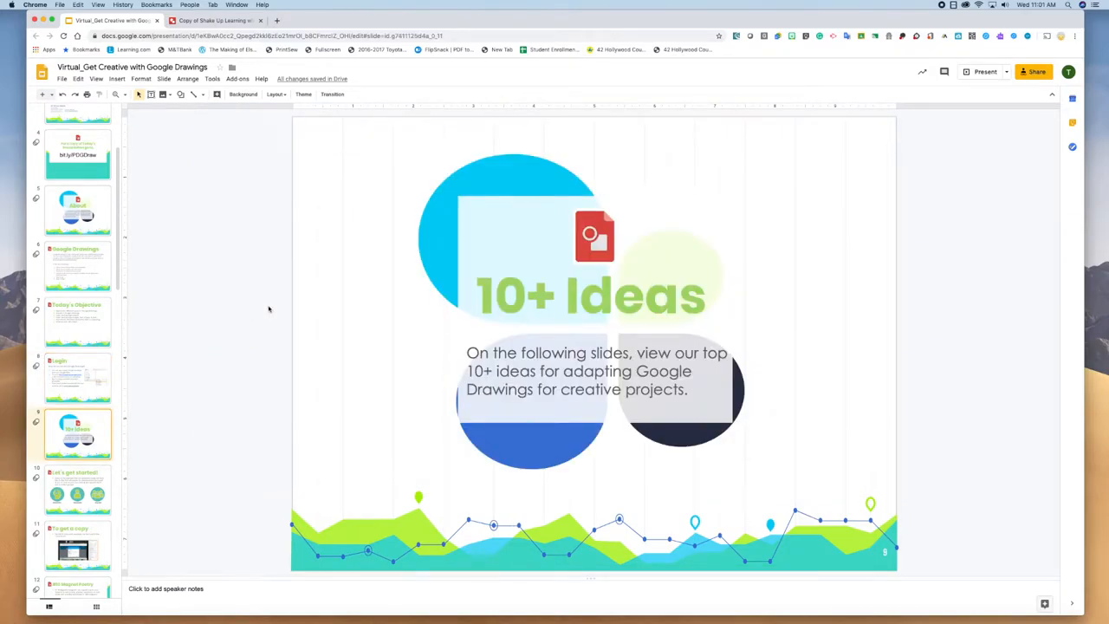
{"action": "mouse_move", "coordinate": [263, 315]}
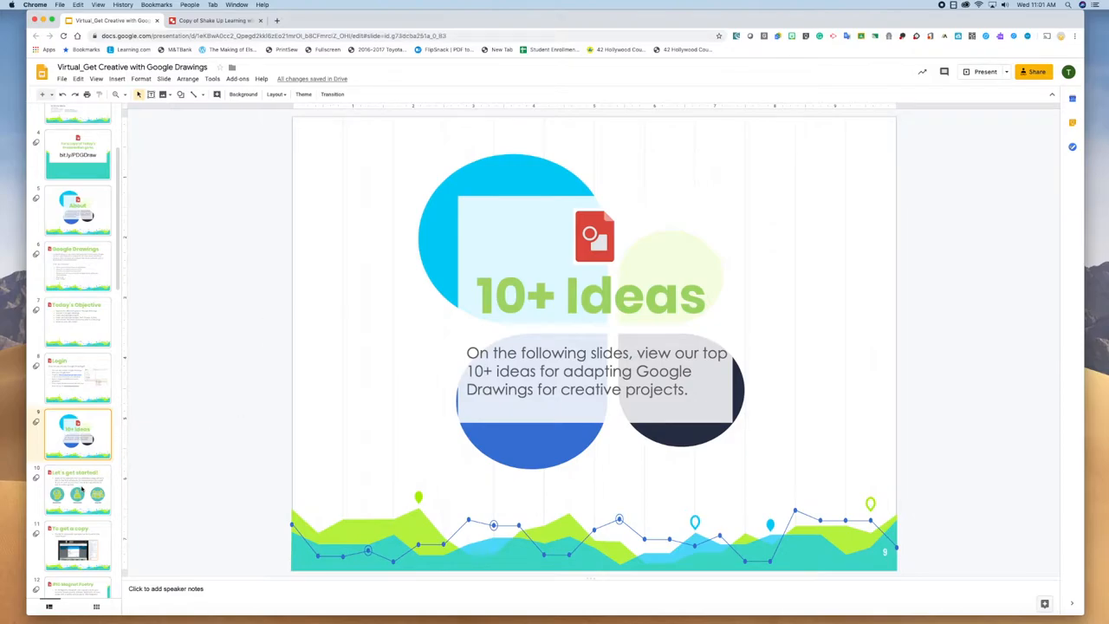
{"action": "left_click", "coordinate": [76, 489]}
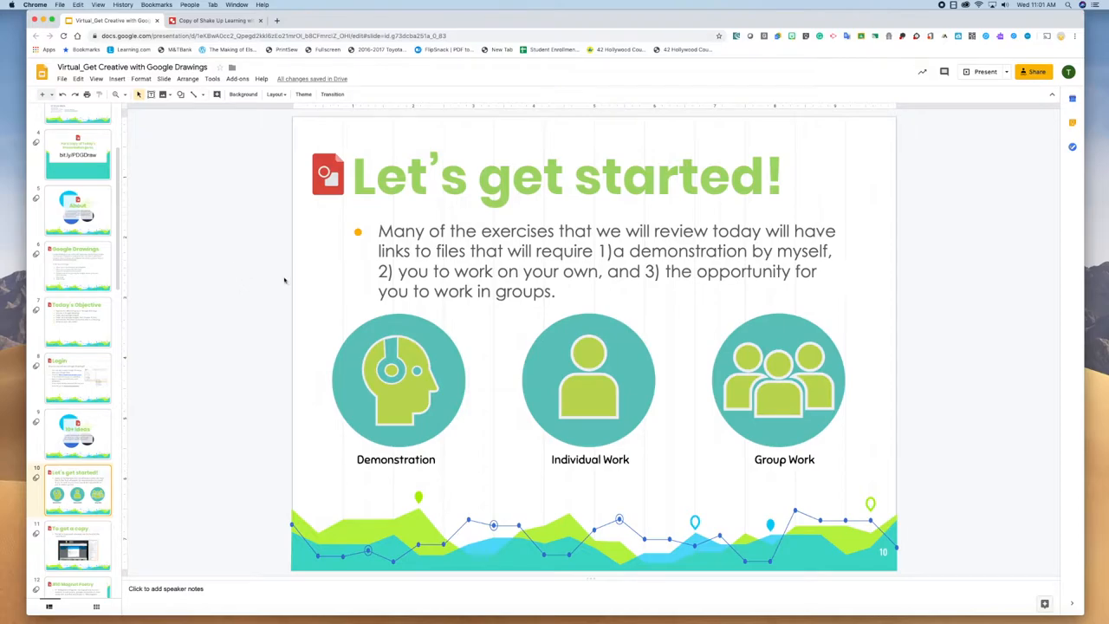
{"action": "mouse_move", "coordinate": [379, 320]}
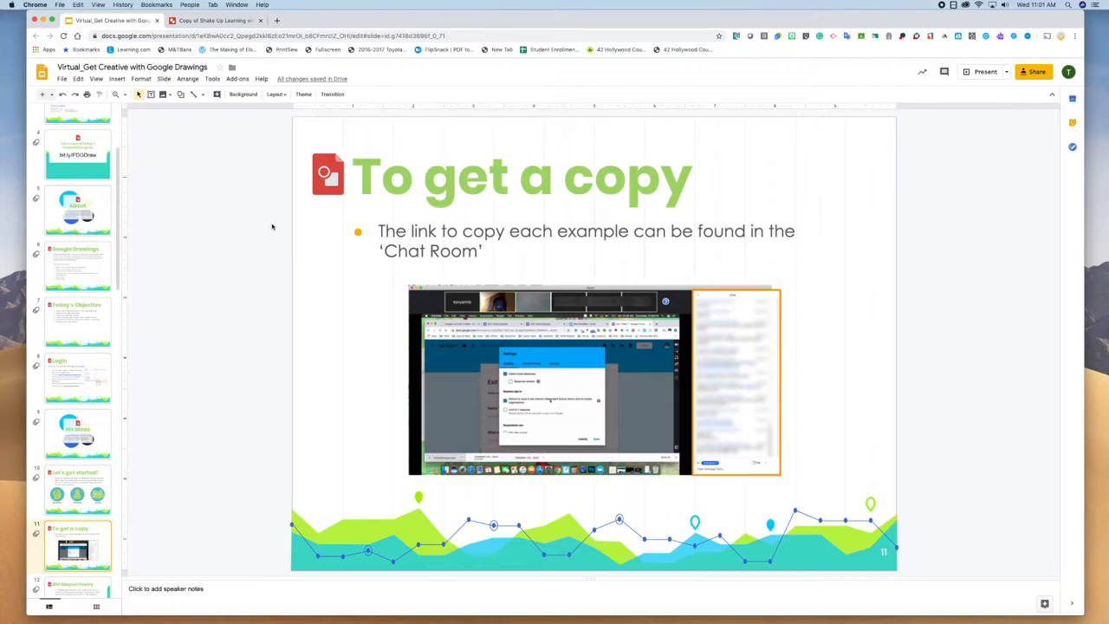
{"action": "mouse_move", "coordinate": [149, 353]}
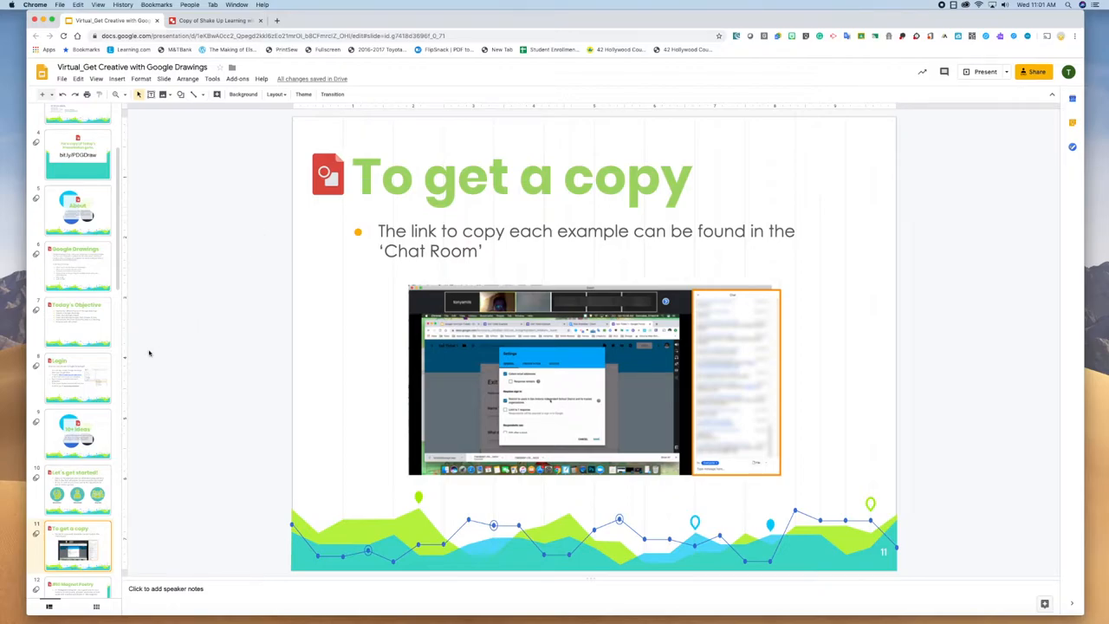
{"action": "scroll", "scroll_direction": "down", "scroll_amount": 3}
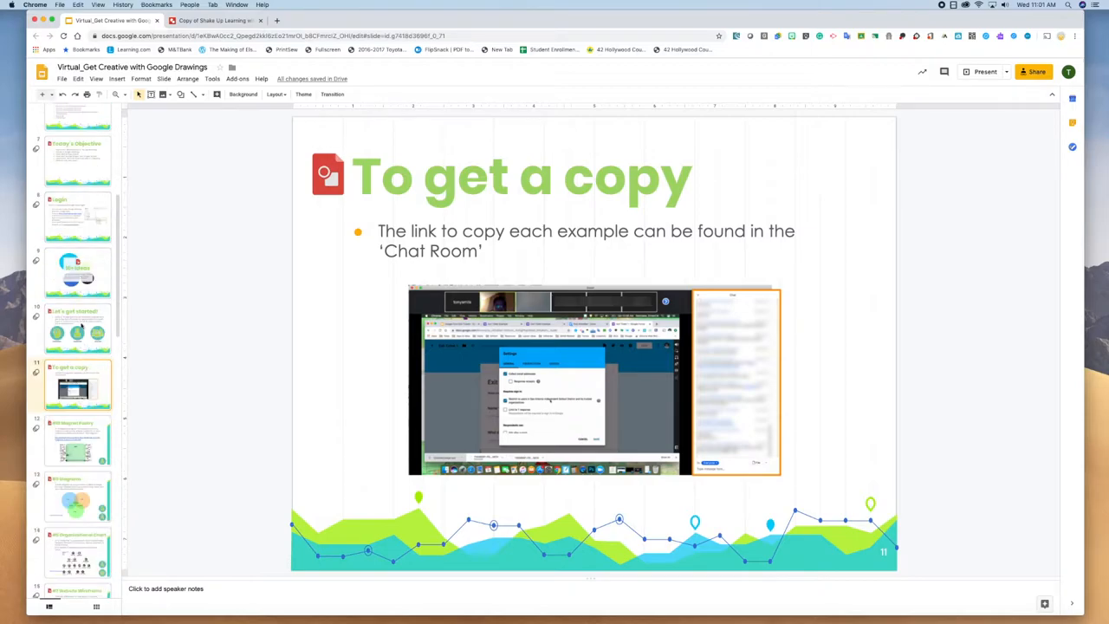
- Go to the #10 Magnet Poetry slide
{"action": "left_click", "coordinate": [78, 440]}
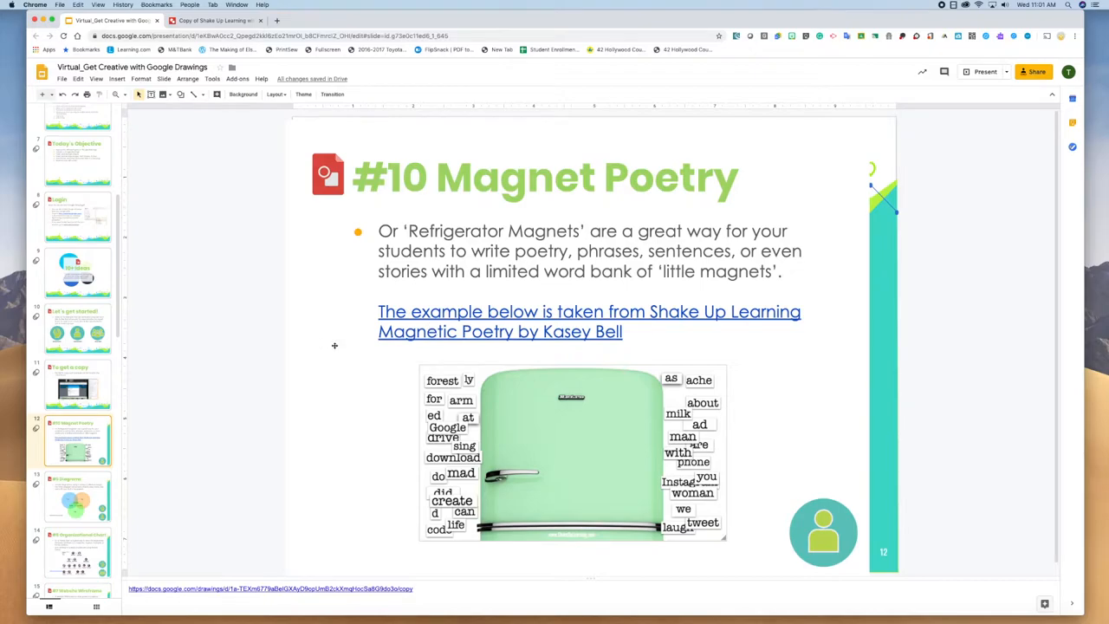
{"action": "mouse_move", "coordinate": [407, 303]}
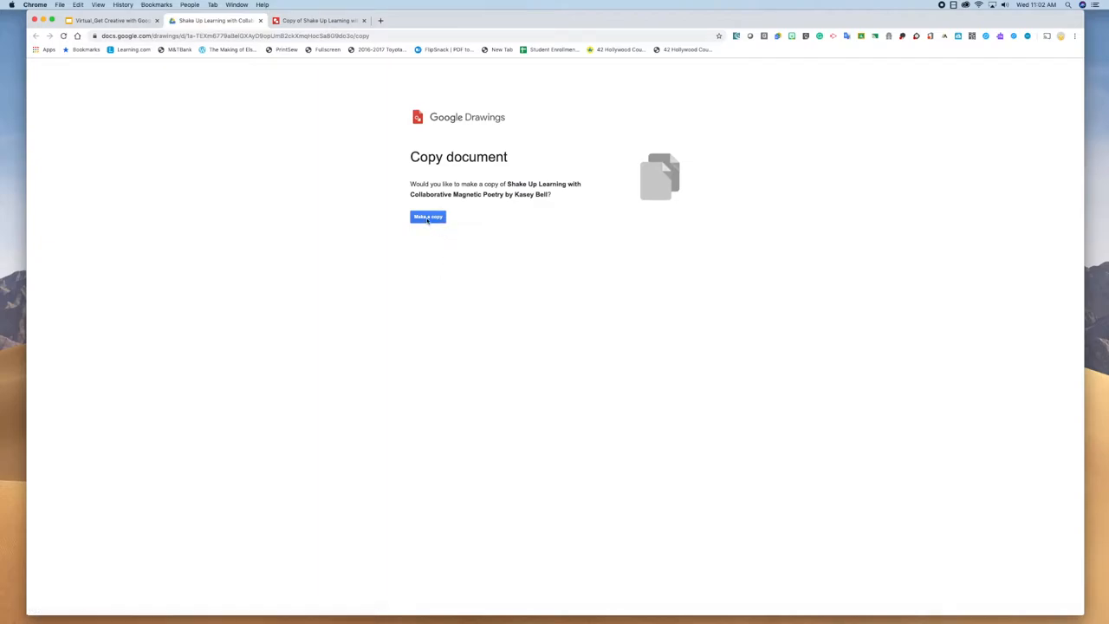
- Make a copy of the magnetic poetry drawing
{"action": "left_click", "coordinate": [426, 217]}
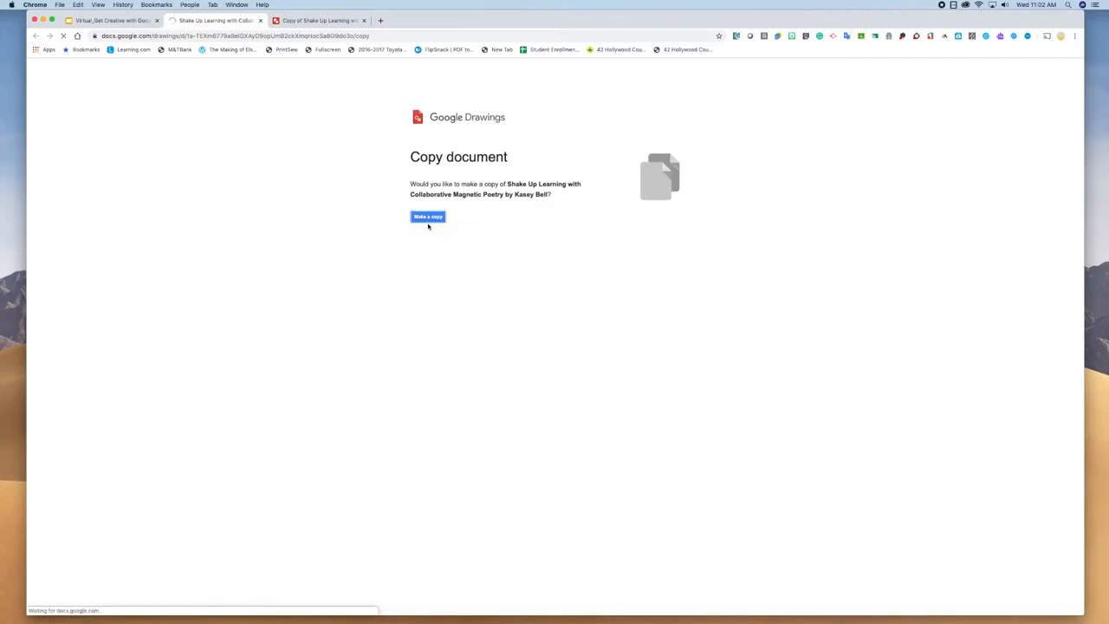
{"action": "left_click", "coordinate": [427, 217]}
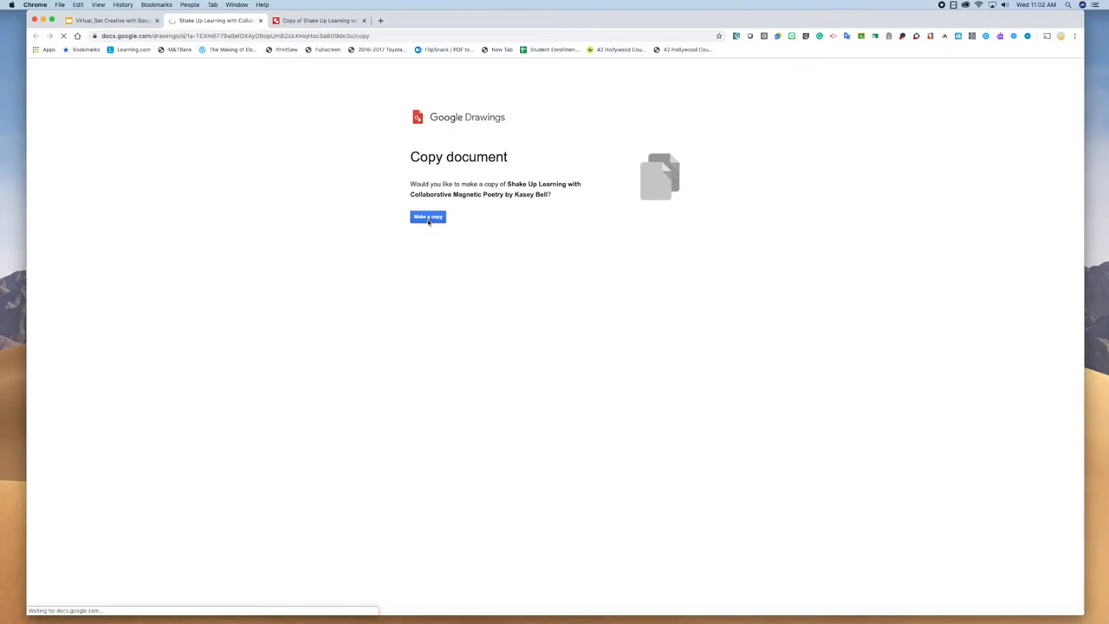
{"action": "left_click", "coordinate": [426, 216]}
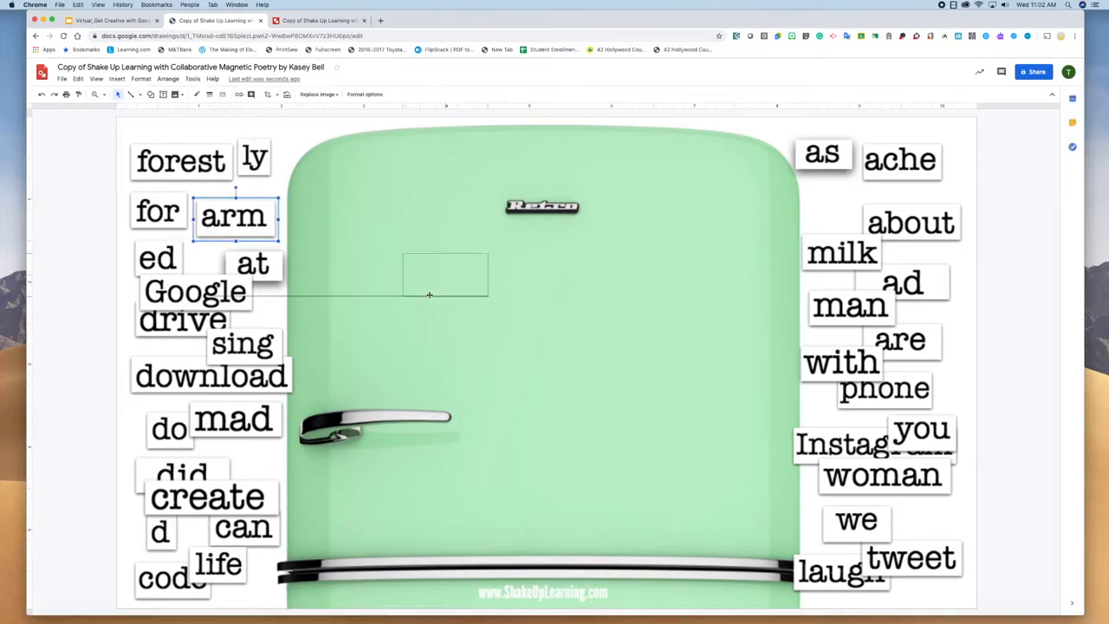
- Arrange the Google, arm, woman, we and tweet magnets on the fridge door
{"action": "left_click_drag", "start_coordinate": [234, 216], "coordinate": [426, 291]}
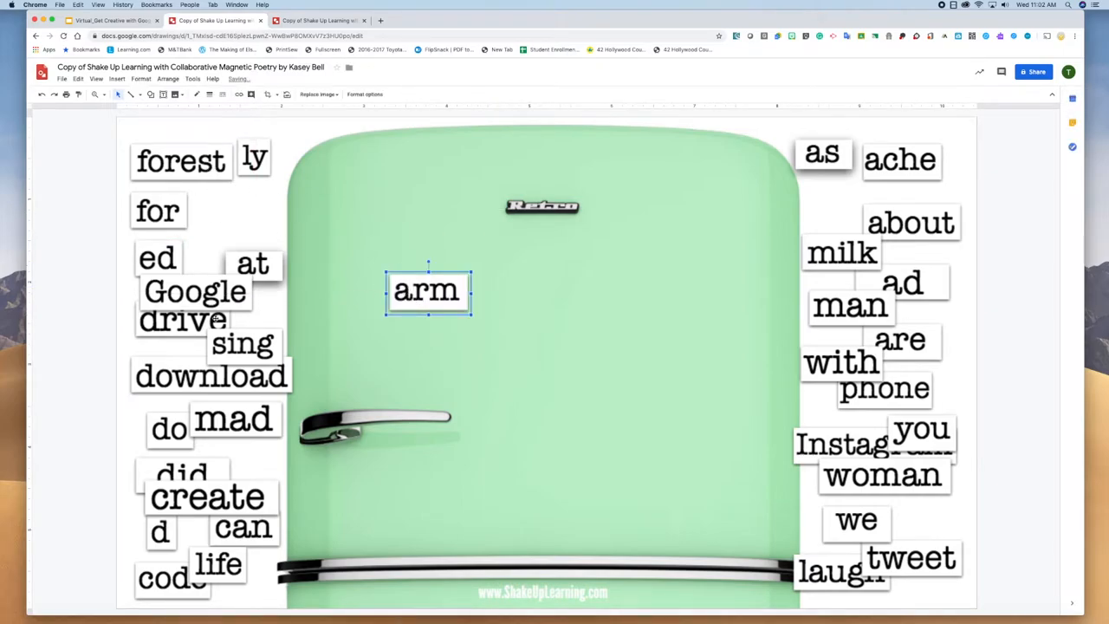
{"action": "left_click_drag", "start_coordinate": [194, 291], "coordinate": [447, 239]}
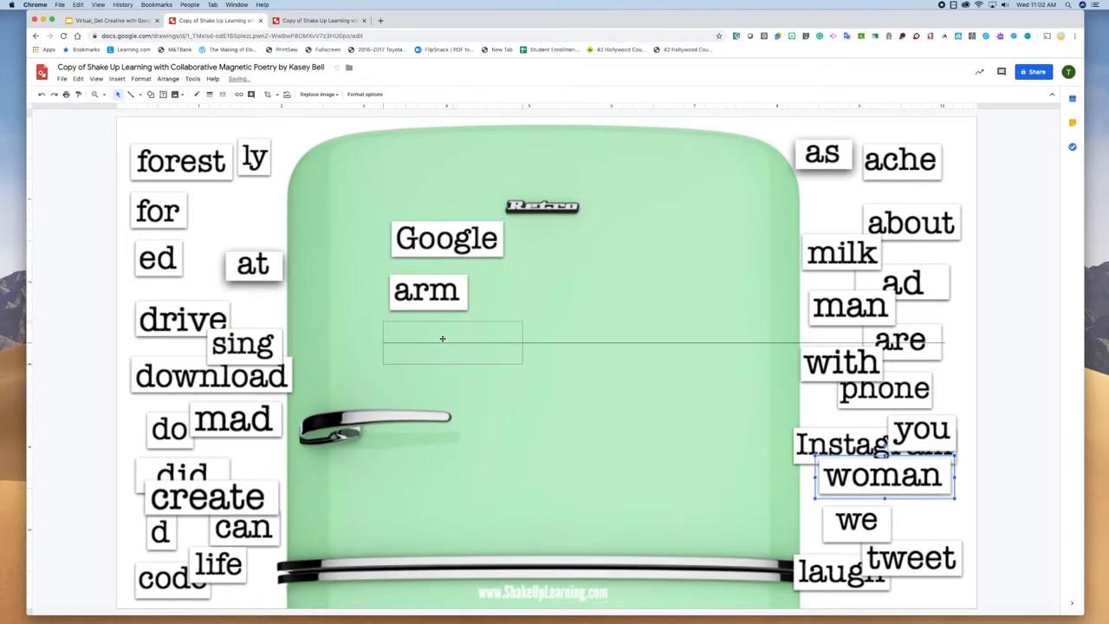
{"action": "left_click_drag", "start_coordinate": [884, 475], "coordinate": [459, 339]}
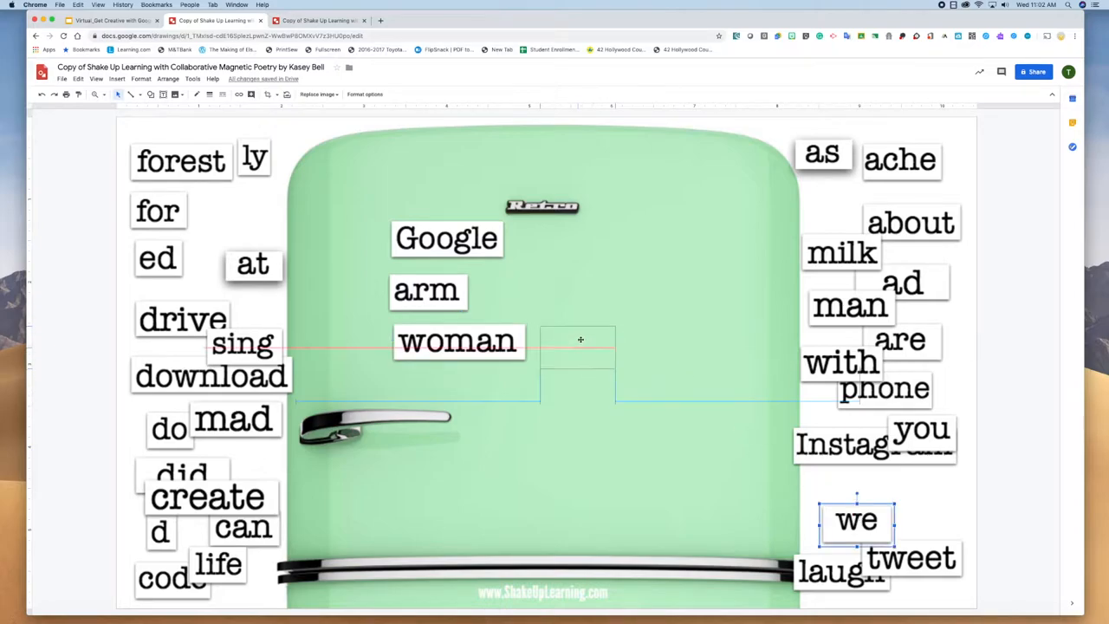
{"action": "left_click_drag", "start_coordinate": [856, 520], "coordinate": [577, 338]}
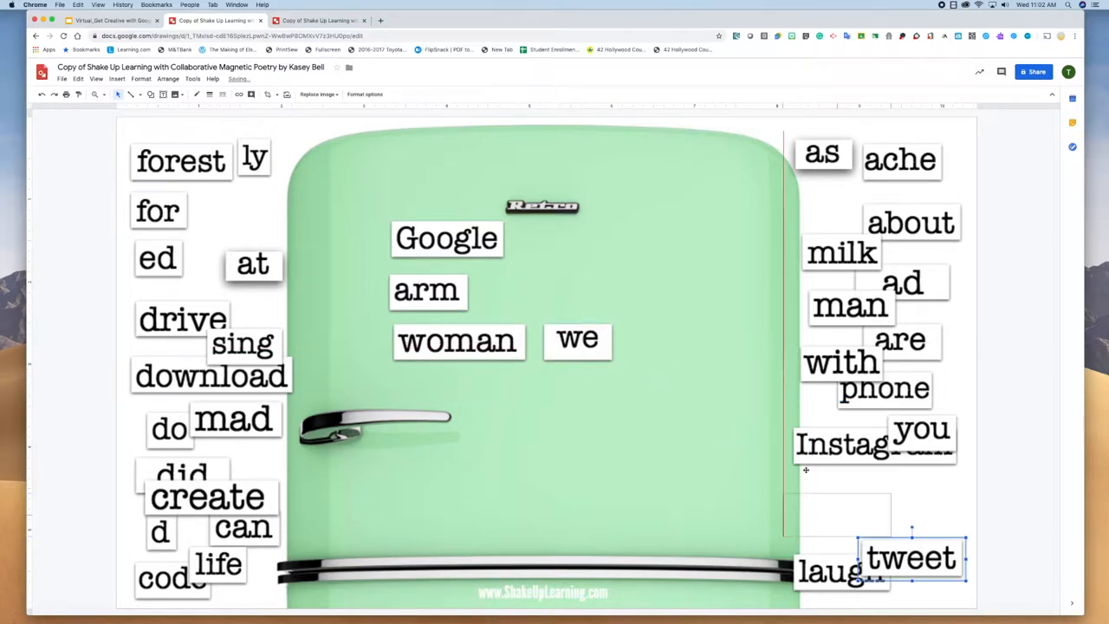
{"action": "left_click_drag", "start_coordinate": [912, 558], "coordinate": [685, 340]}
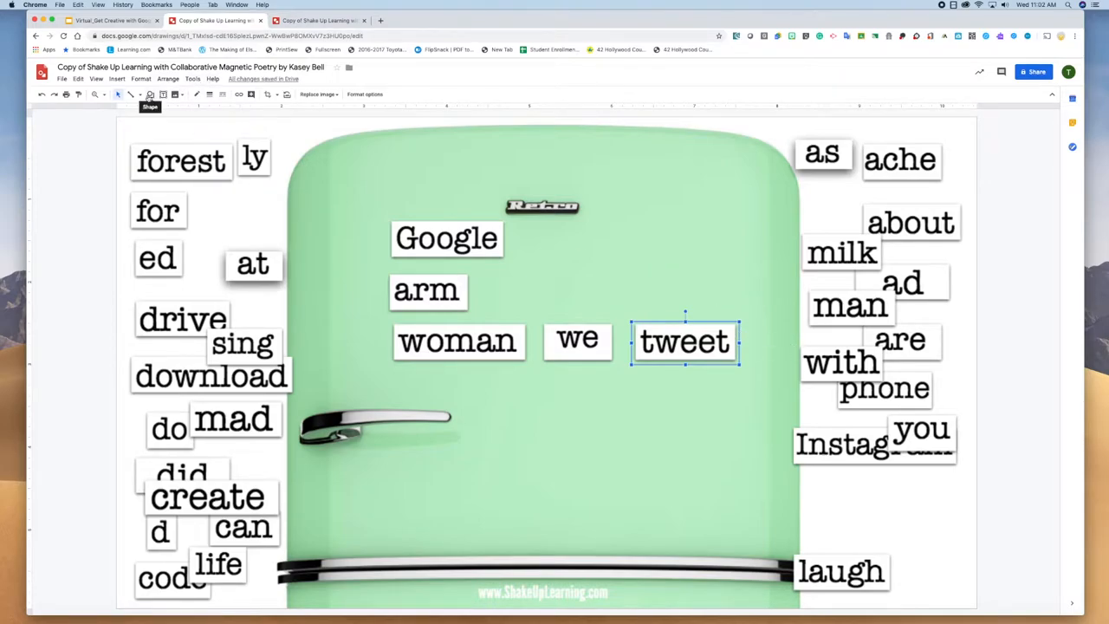
- Add a Cheese word magnet below the row and style its lettering bold italic with a chosen font size
{"action": "left_click", "coordinate": [118, 80]}
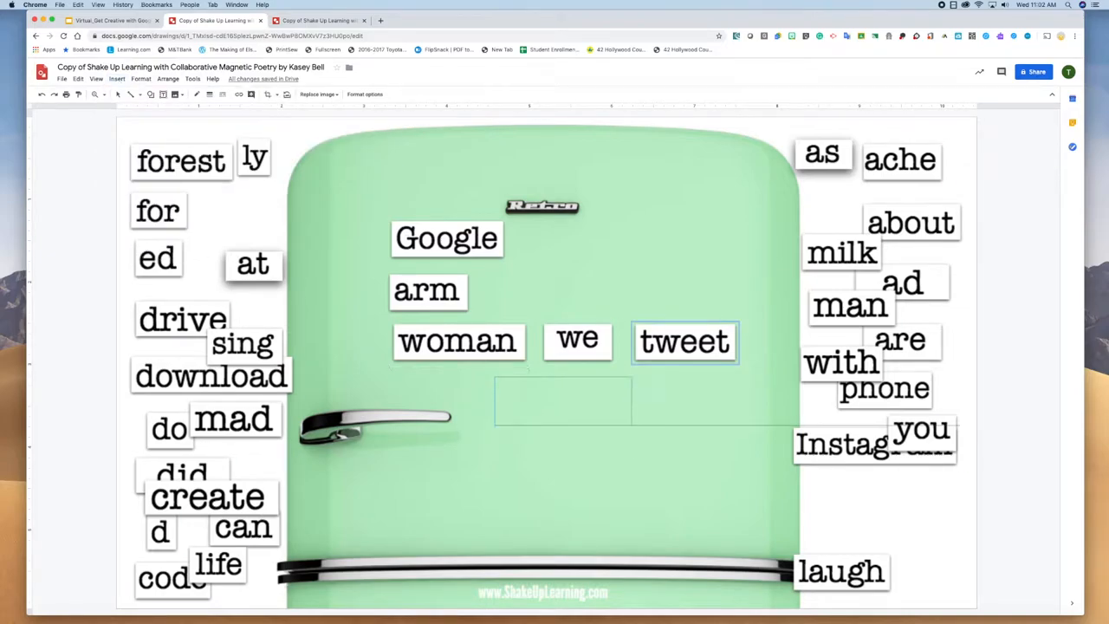
{"action": "right_click", "coordinate": [562, 400]}
{"action": "type", "text": "Ch"}
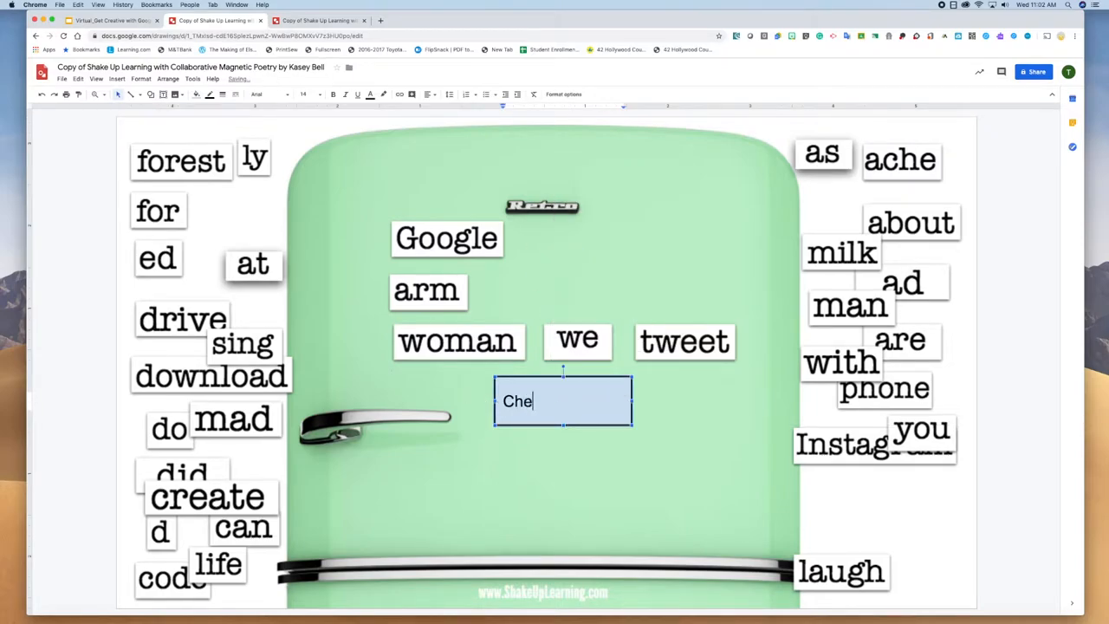
{"action": "type", "text": "ese"}
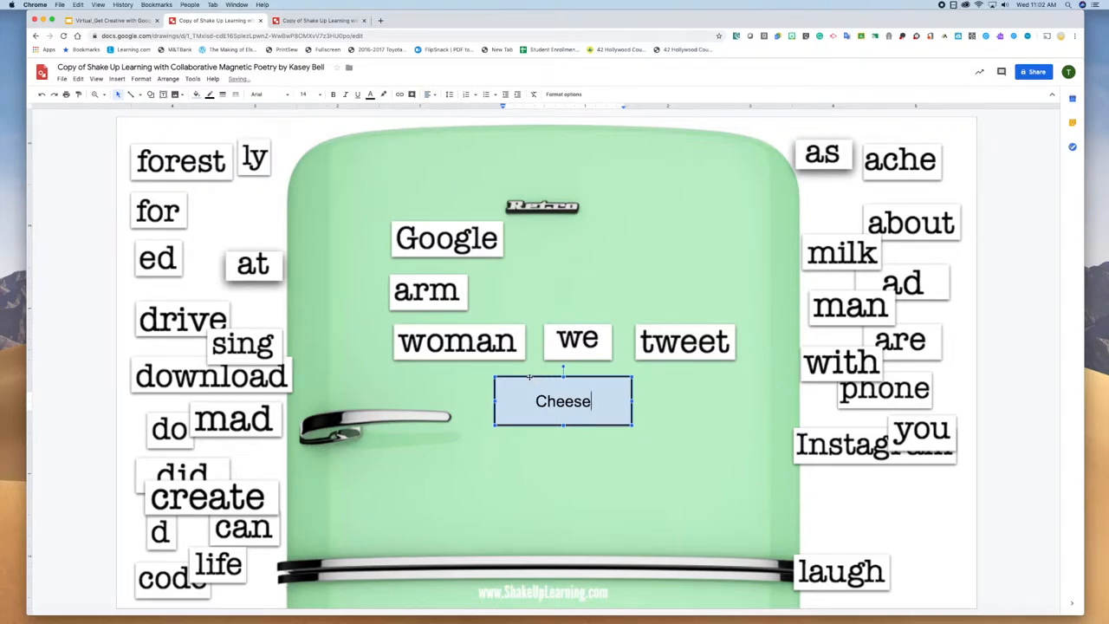
{"action": "left_click", "coordinate": [198, 94]}
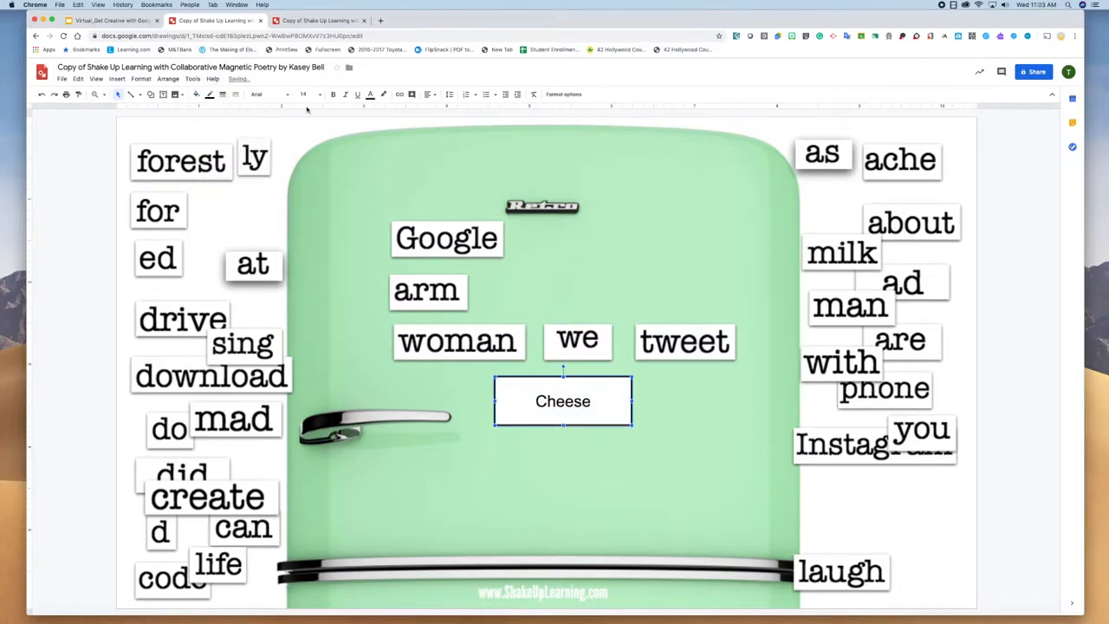
{"action": "left_click", "coordinate": [269, 93]}
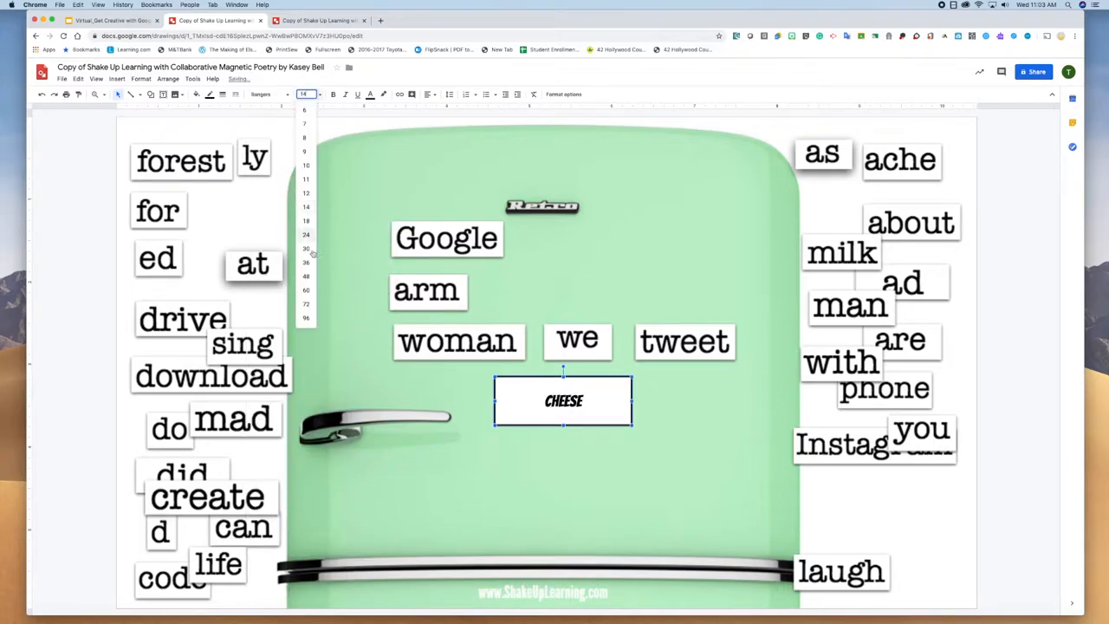
{"action": "left_click", "coordinate": [305, 262]}
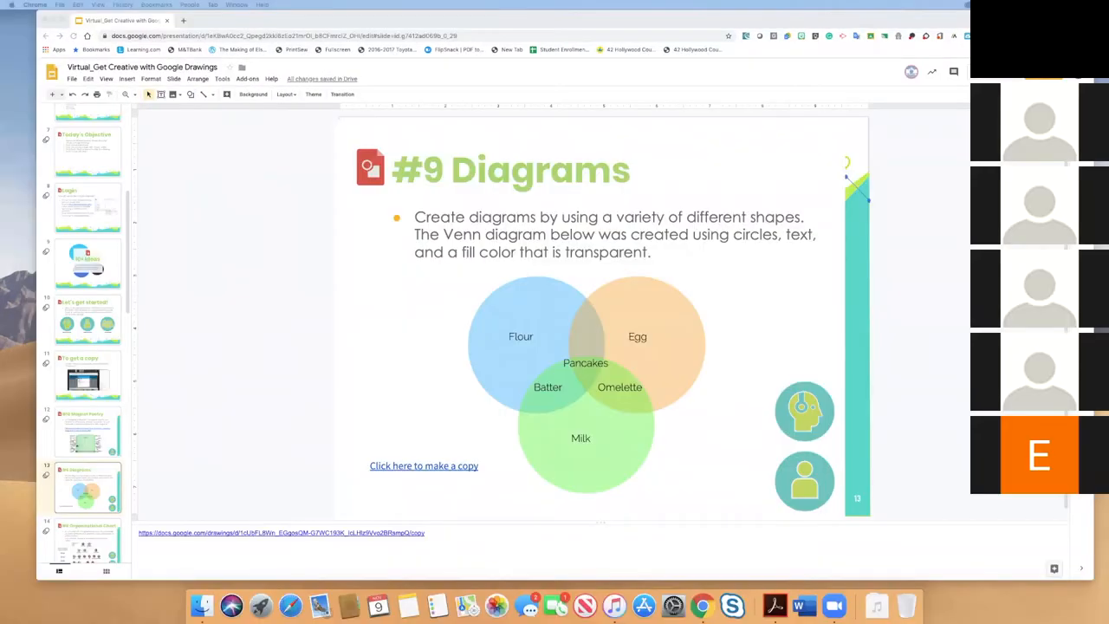
{"action": "mouse_move", "coordinate": [327, 423]}
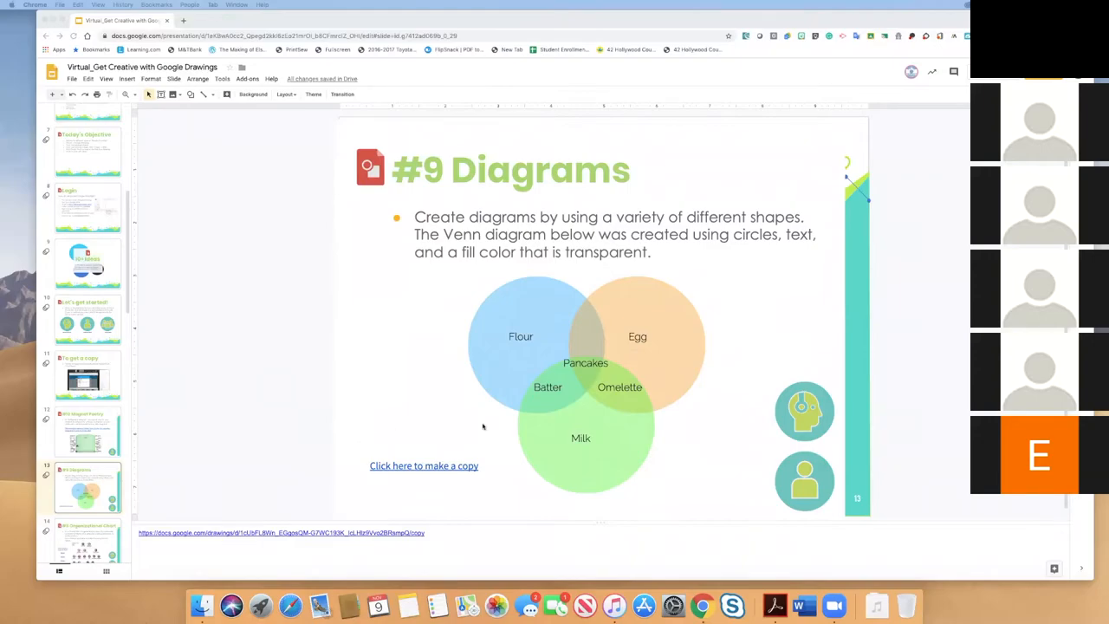
{"action": "mouse_move", "coordinate": [541, 395]}
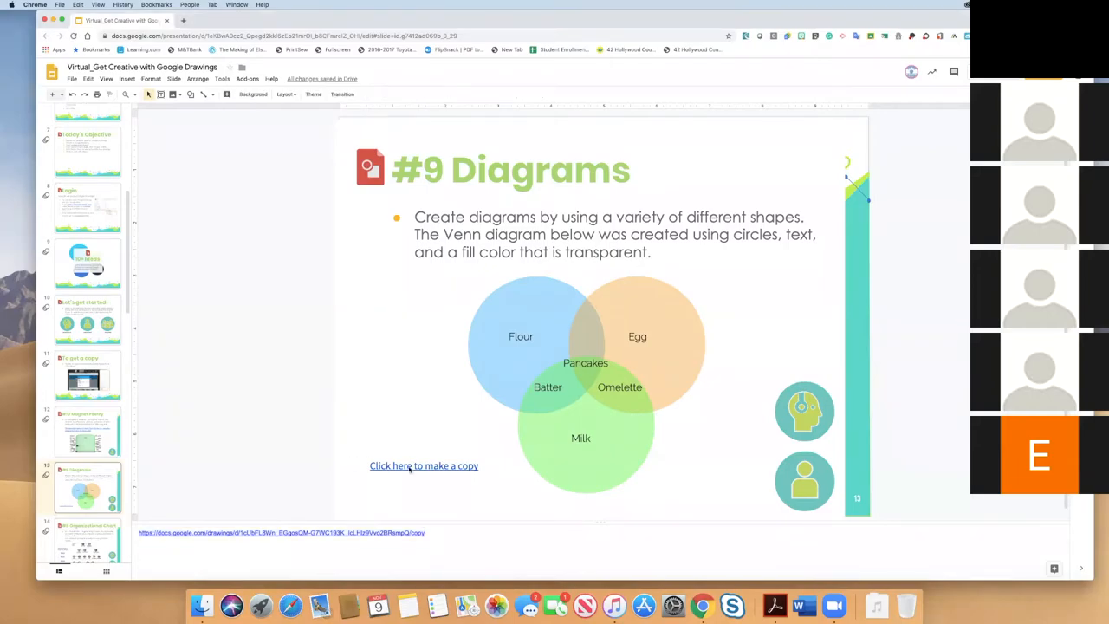
- Follow the Venn diagram example link and confirm making a copy of Ex_Diagrams
{"action": "left_click", "coordinate": [423, 464]}
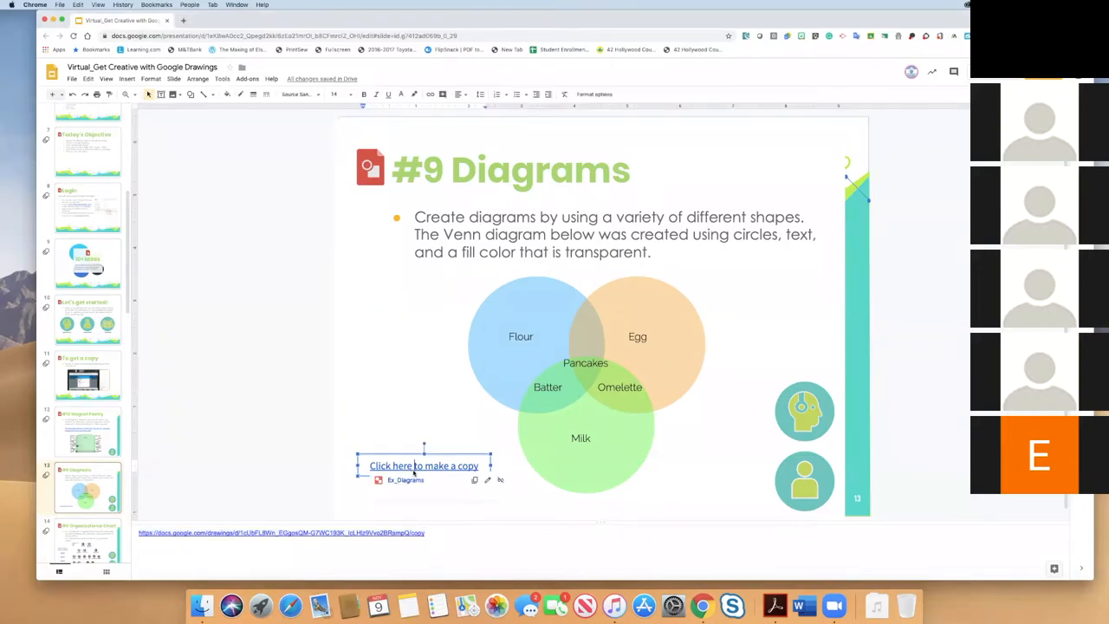
{"action": "left_click", "coordinate": [423, 465]}
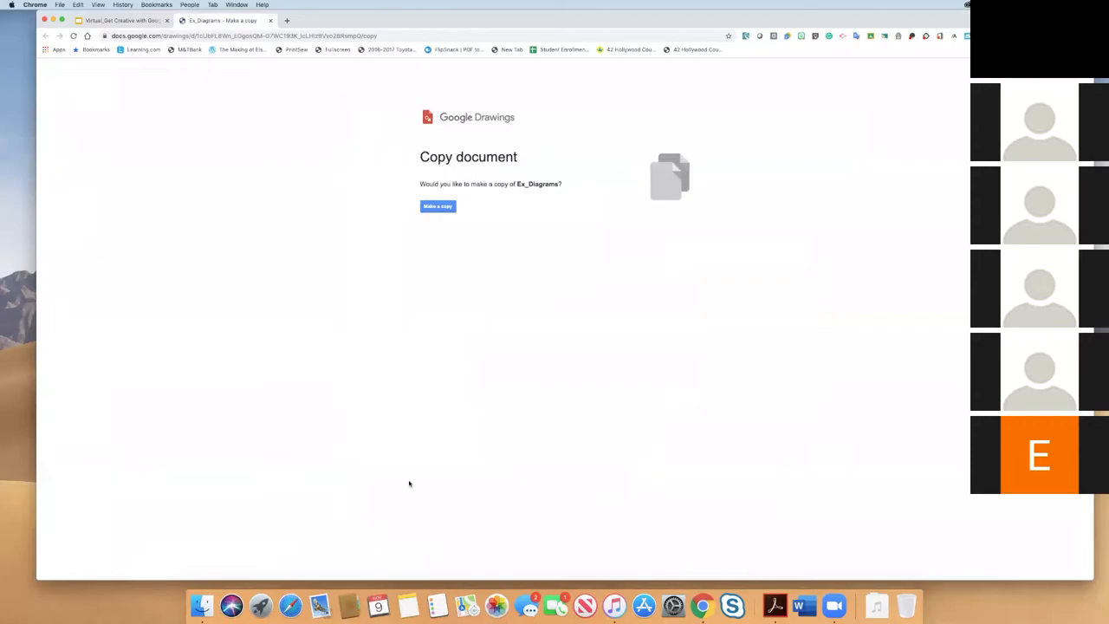
{"action": "left_click", "coordinate": [437, 207]}
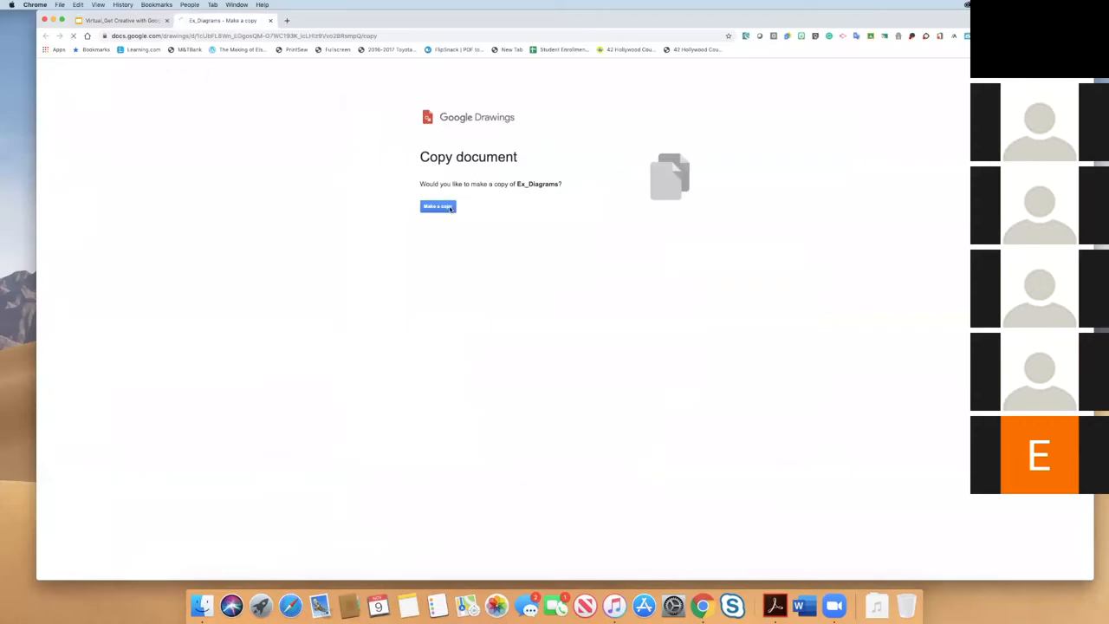
- Move the pink Venn circle down over the others, then off to the lower right
{"action": "left_click", "coordinate": [437, 206]}
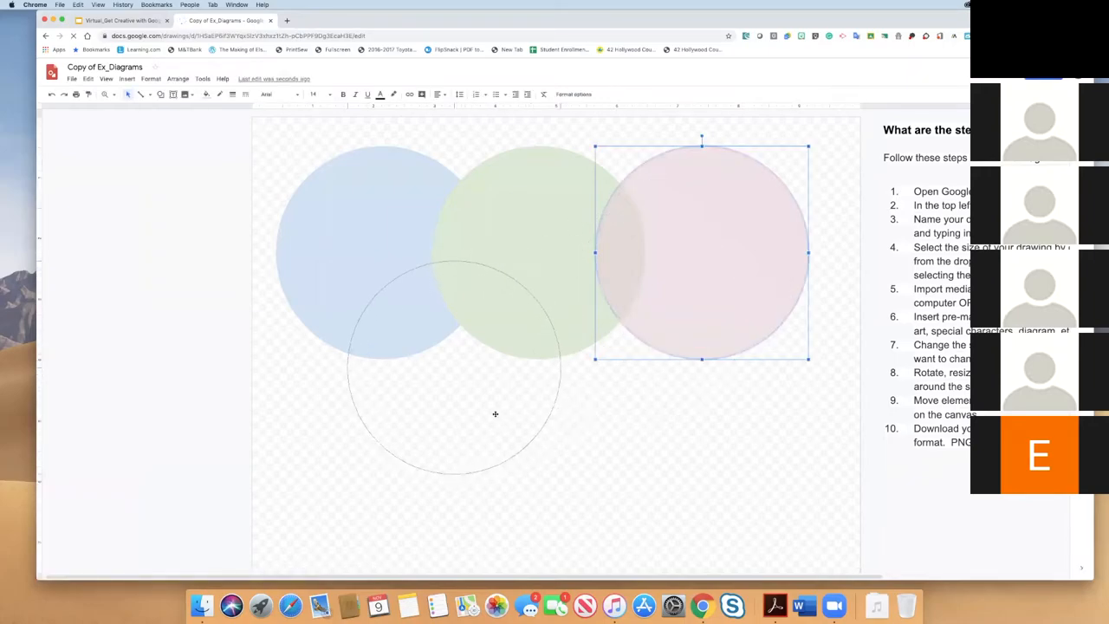
{"action": "left_click_drag", "start_coordinate": [702, 252], "coordinate": [444, 340]}
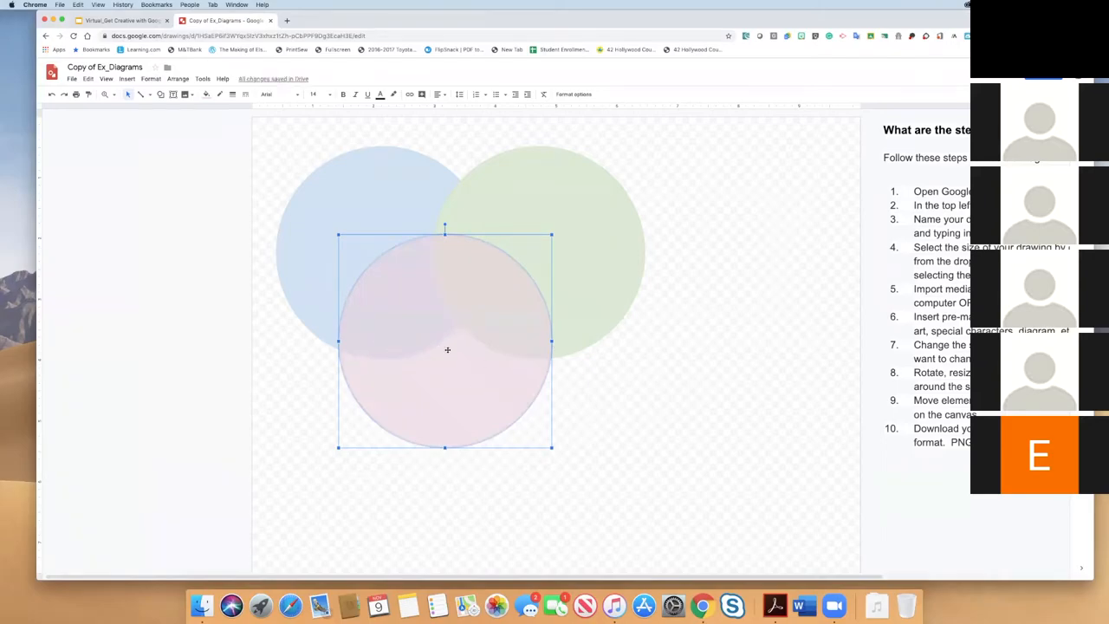
{"action": "mouse_move", "coordinate": [489, 362]}
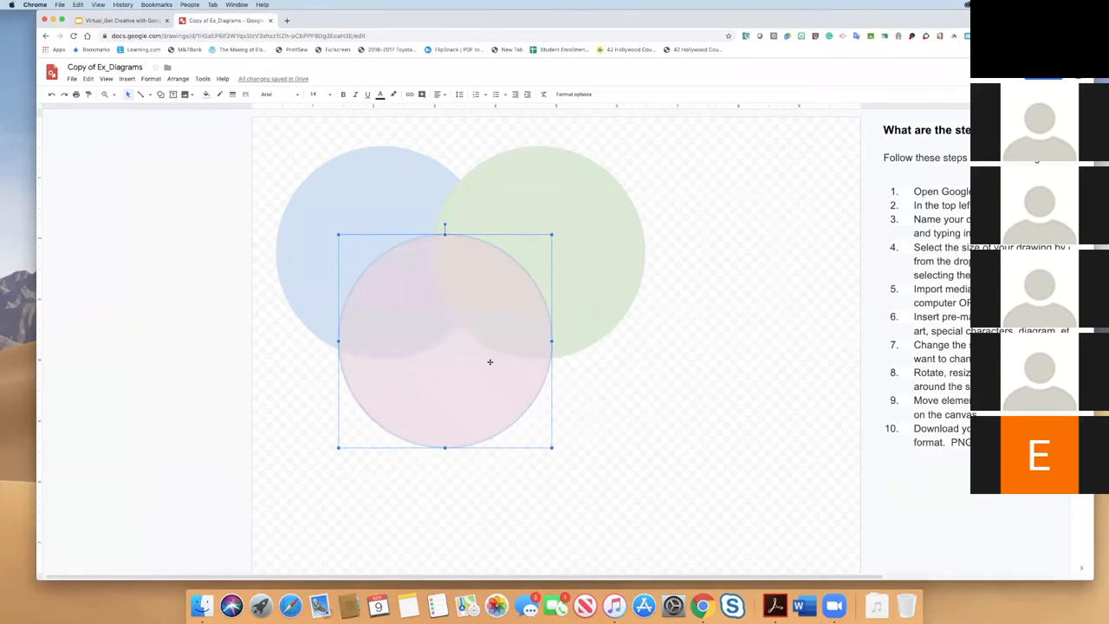
{"action": "left_click_drag", "start_coordinate": [489, 362], "coordinate": [662, 422]}
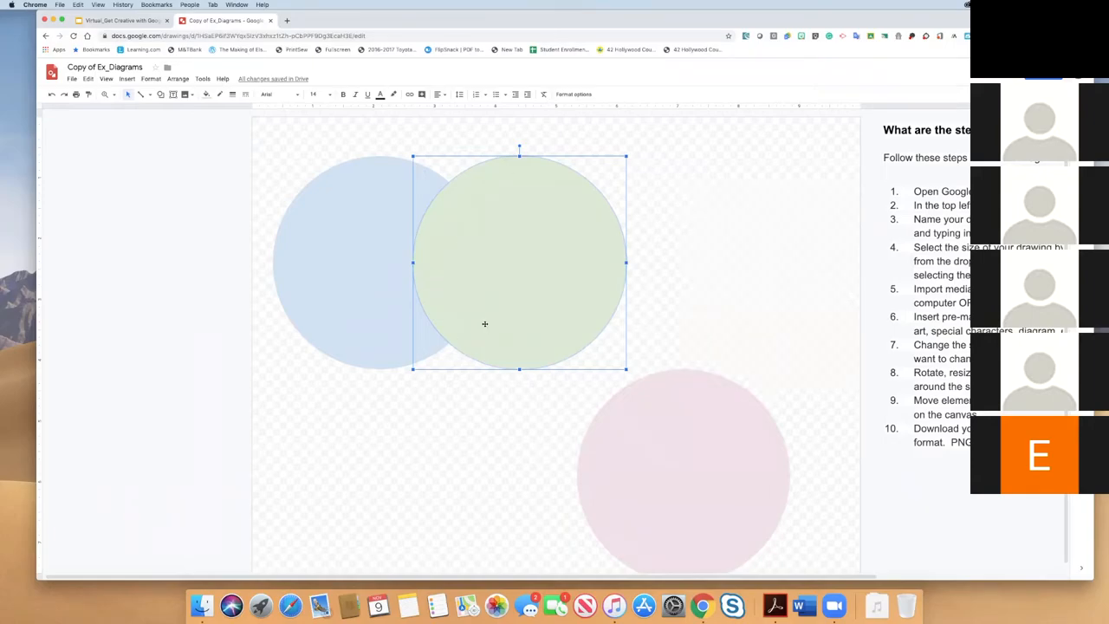
{"action": "mouse_move", "coordinate": [482, 315]}
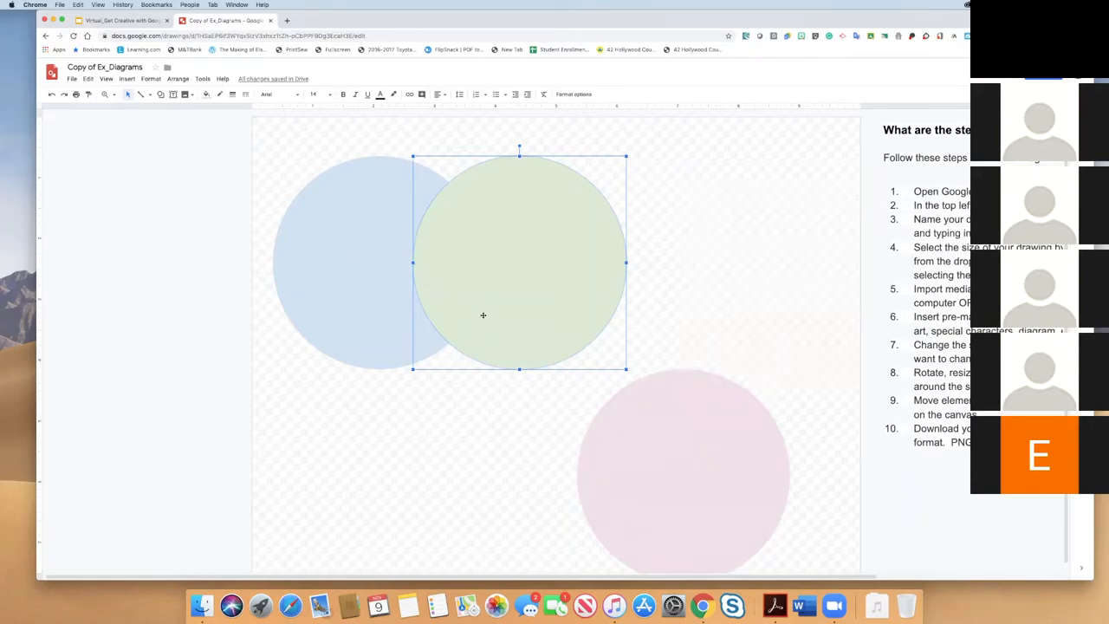
- Give the green circle a custom vivid bright green fill that is partly transparent
{"action": "left_click", "coordinate": [208, 94]}
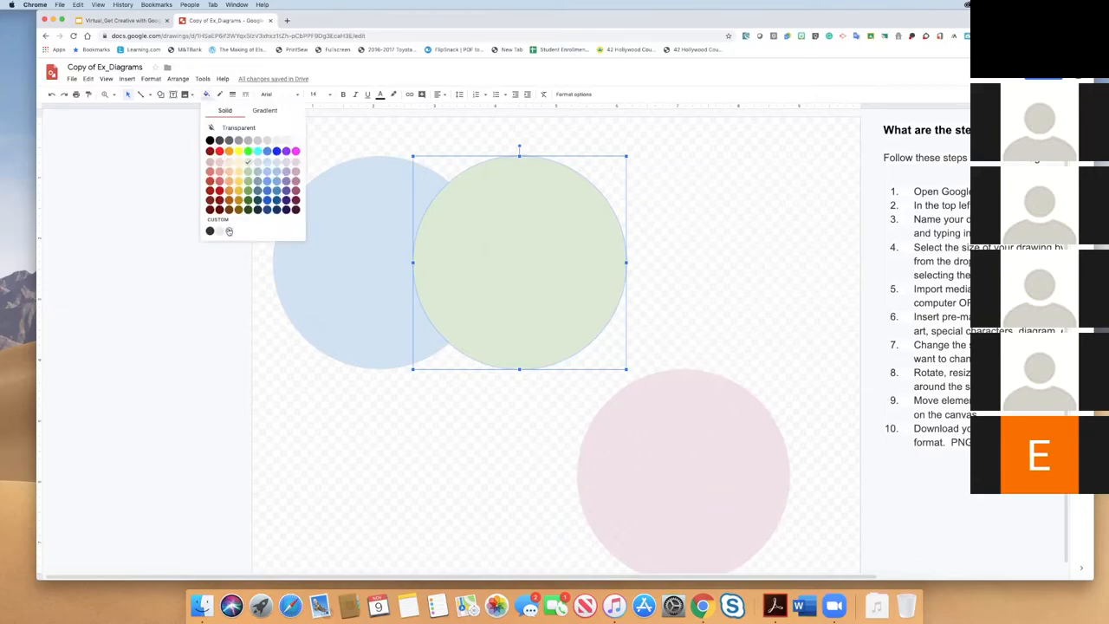
{"action": "left_click", "coordinate": [210, 231]}
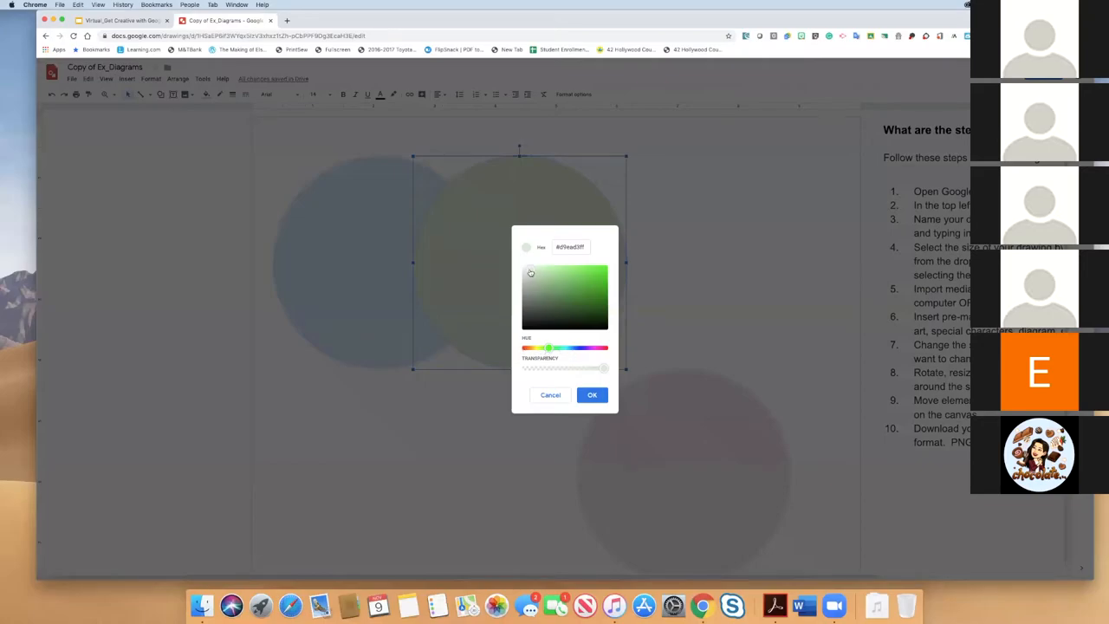
{"action": "left_click", "coordinate": [586, 289]}
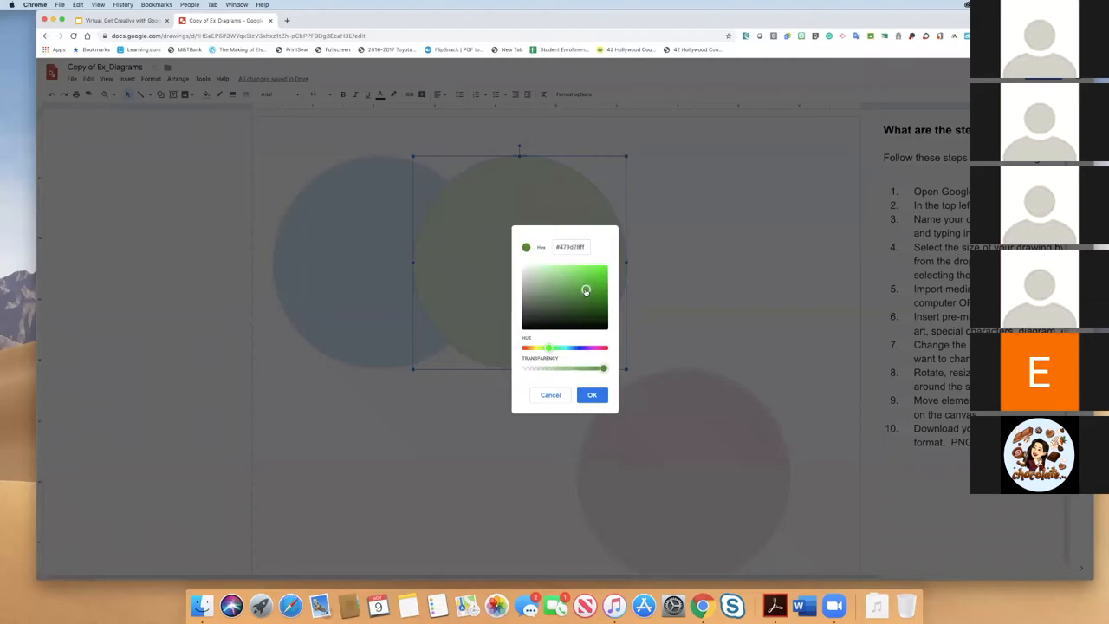
{"action": "left_click", "coordinate": [554, 283]}
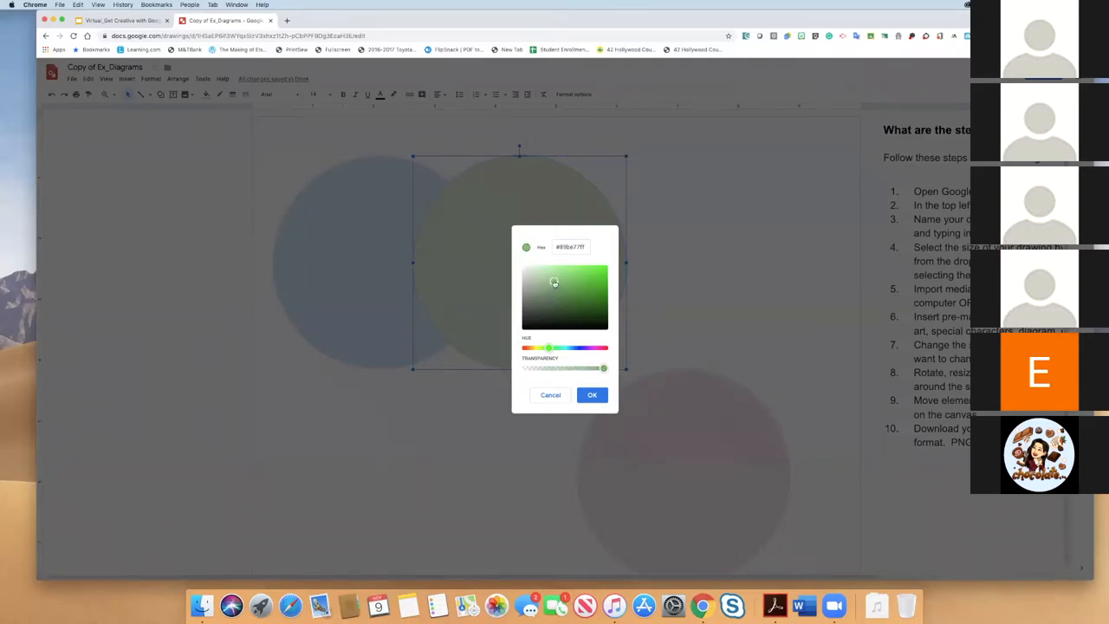
{"action": "left_click", "coordinate": [550, 295]}
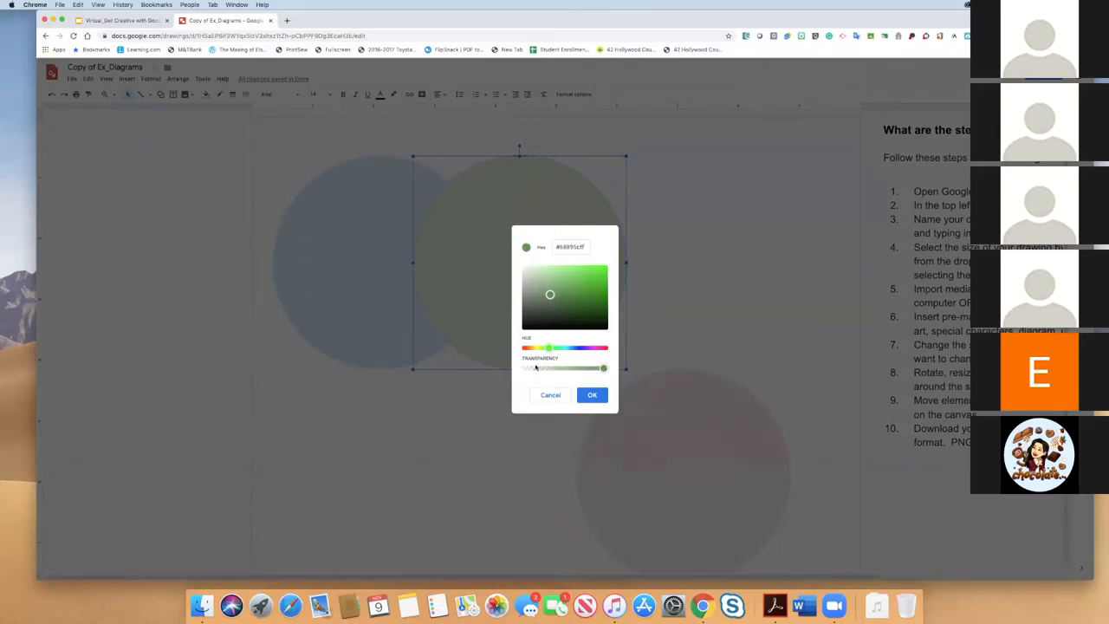
{"action": "left_click_drag", "start_coordinate": [535, 367], "coordinate": [604, 367]}
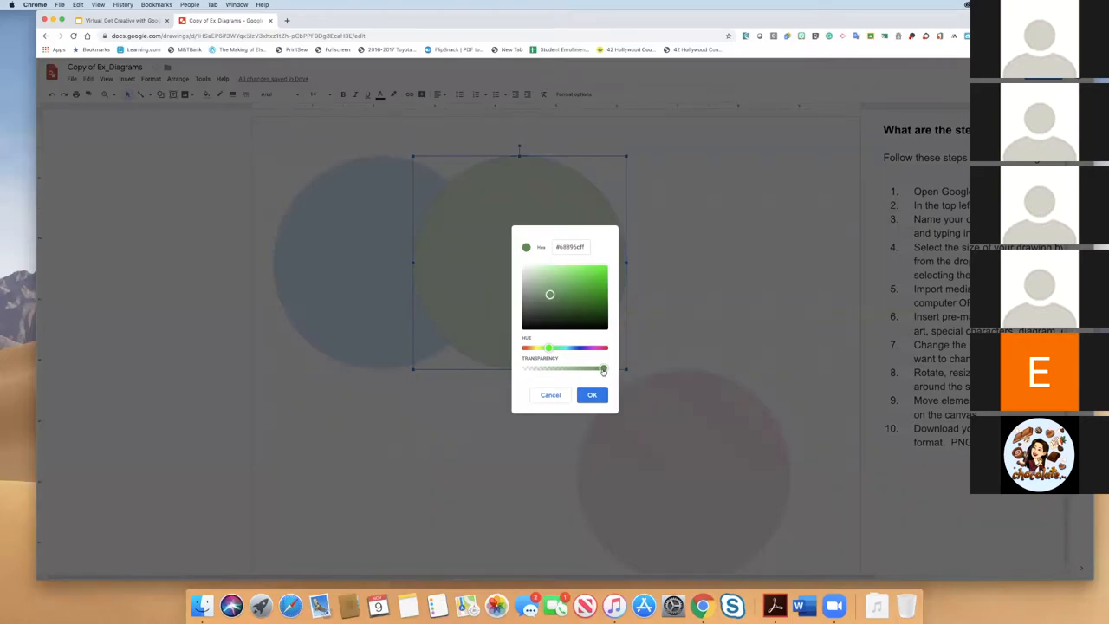
{"action": "left_click_drag", "start_coordinate": [603, 367], "coordinate": [570, 367]}
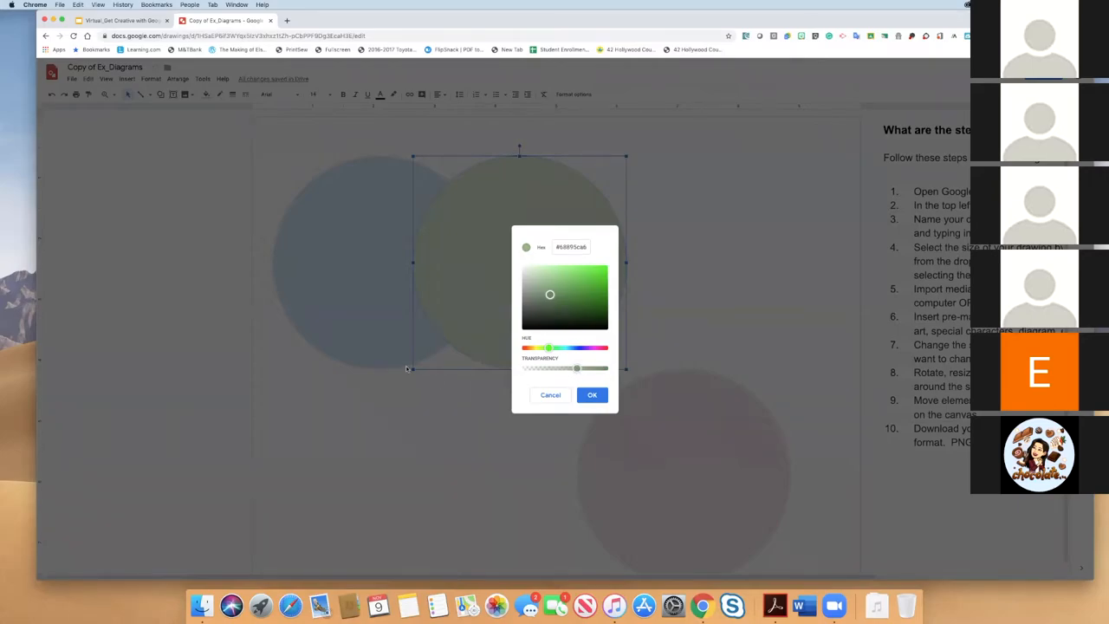
{"action": "left_click_drag", "start_coordinate": [577, 368], "coordinate": [572, 368]}
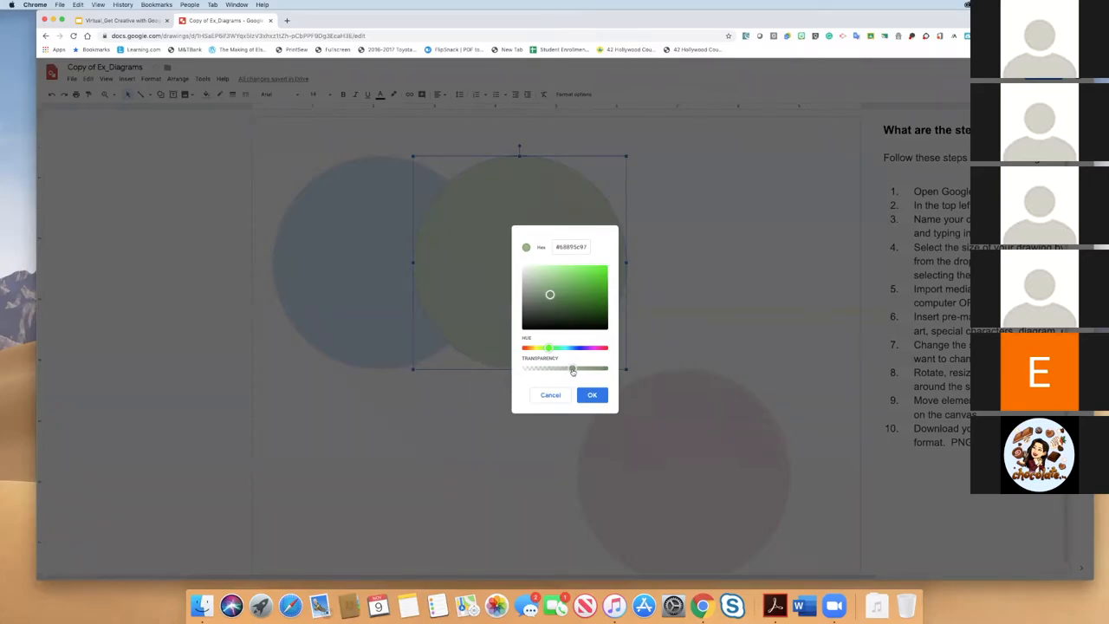
{"action": "left_click", "coordinate": [603, 274]}
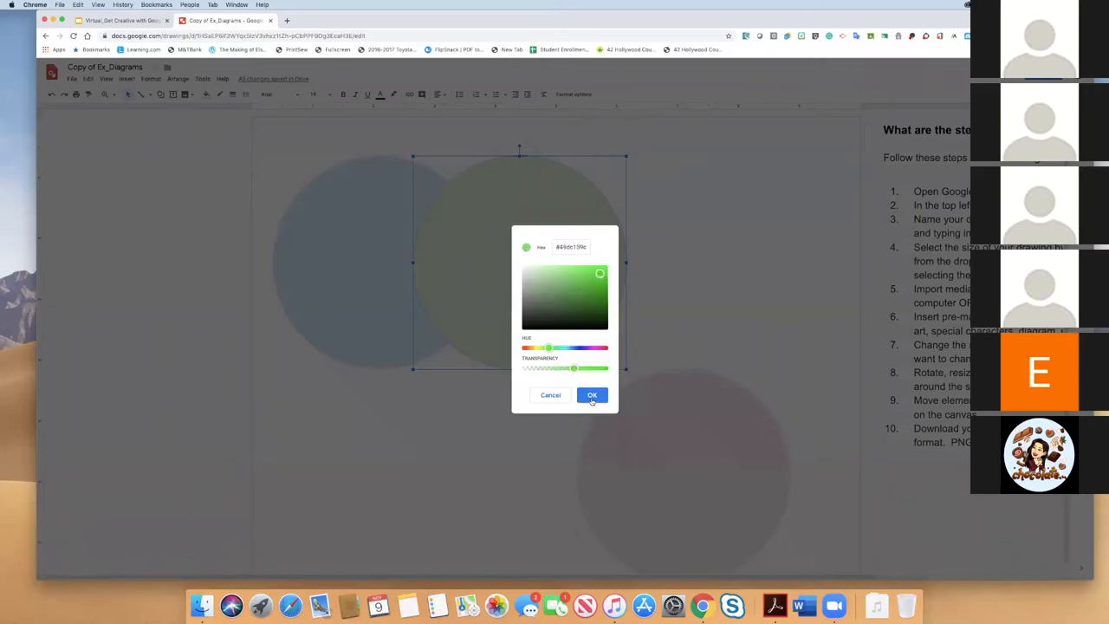
{"action": "left_click", "coordinate": [593, 395]}
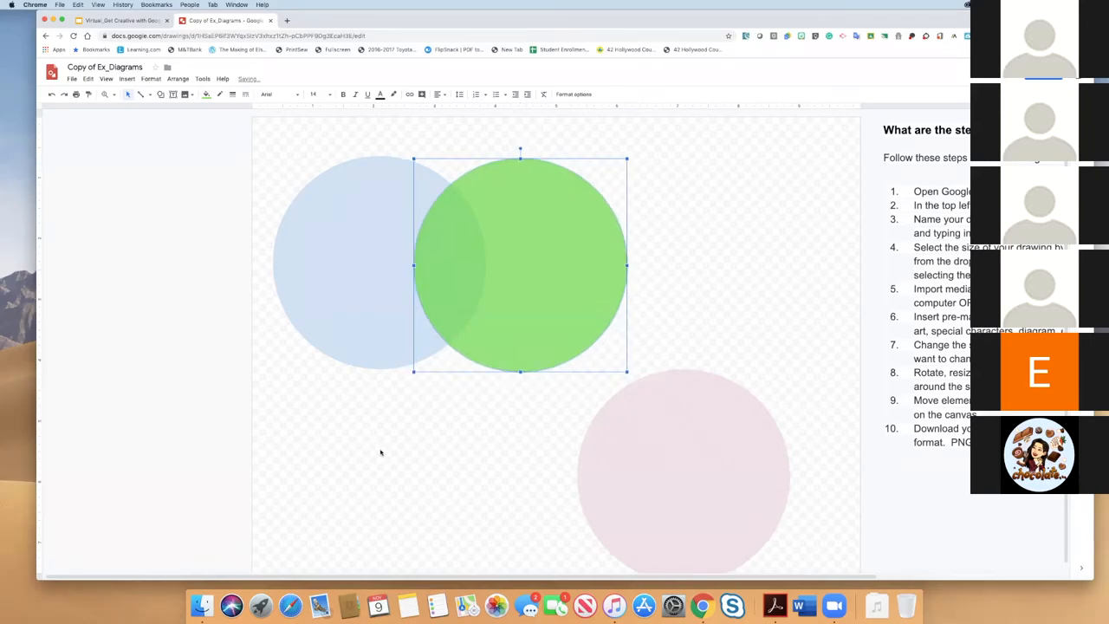
- Select the blue circle and start a text box label inside it
{"action": "left_click", "coordinate": [379, 452]}
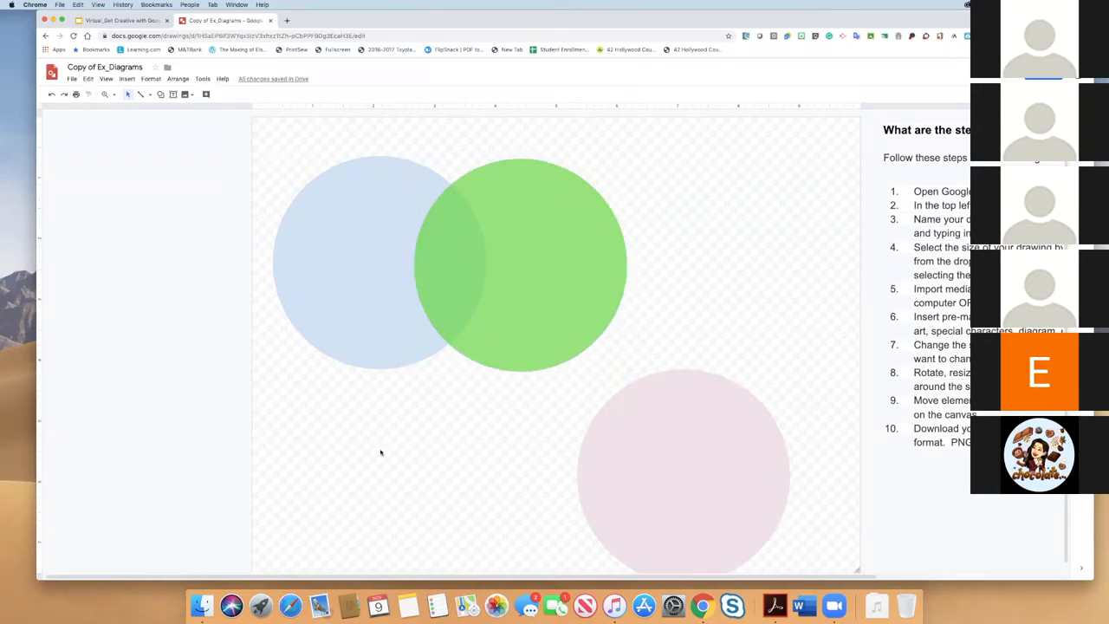
{"action": "mouse_move", "coordinate": [358, 289]}
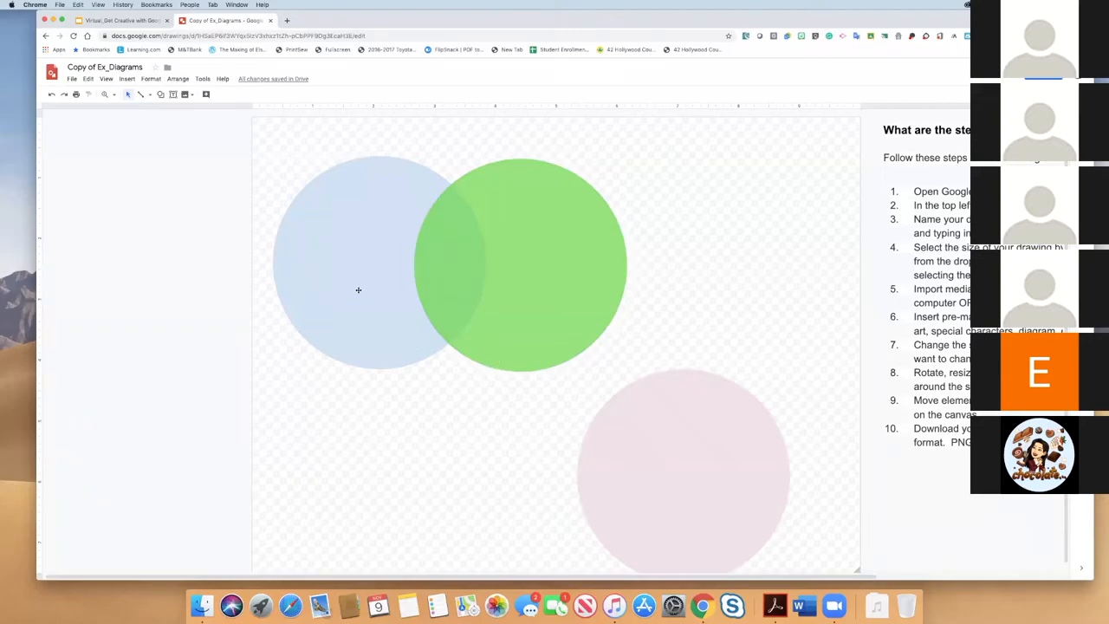
{"action": "left_click", "coordinate": [357, 291]}
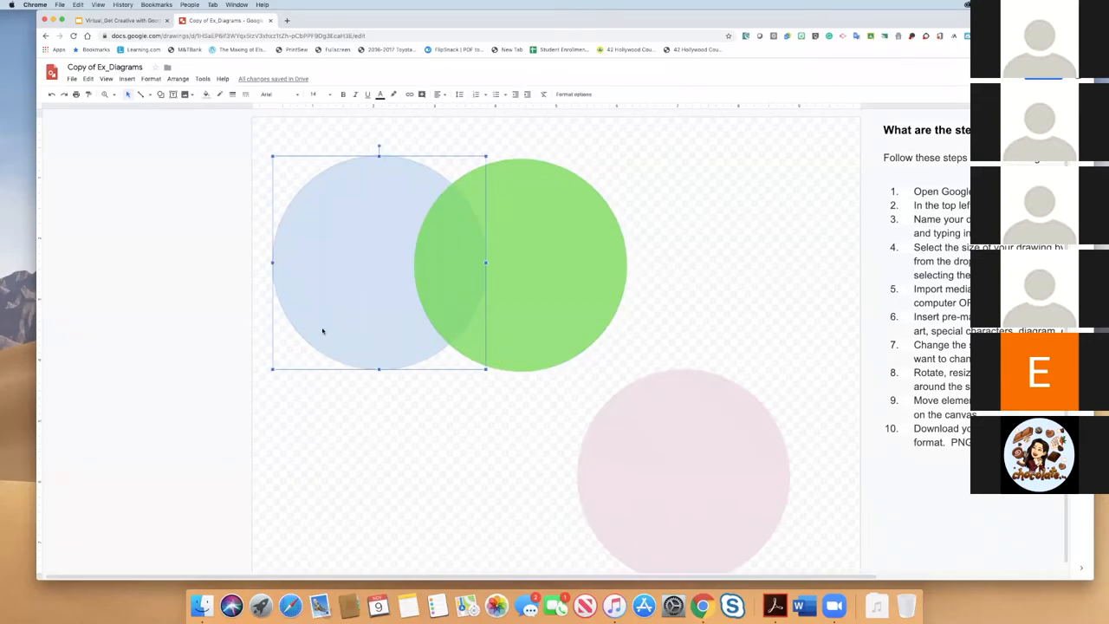
{"action": "left_click", "coordinate": [149, 176]}
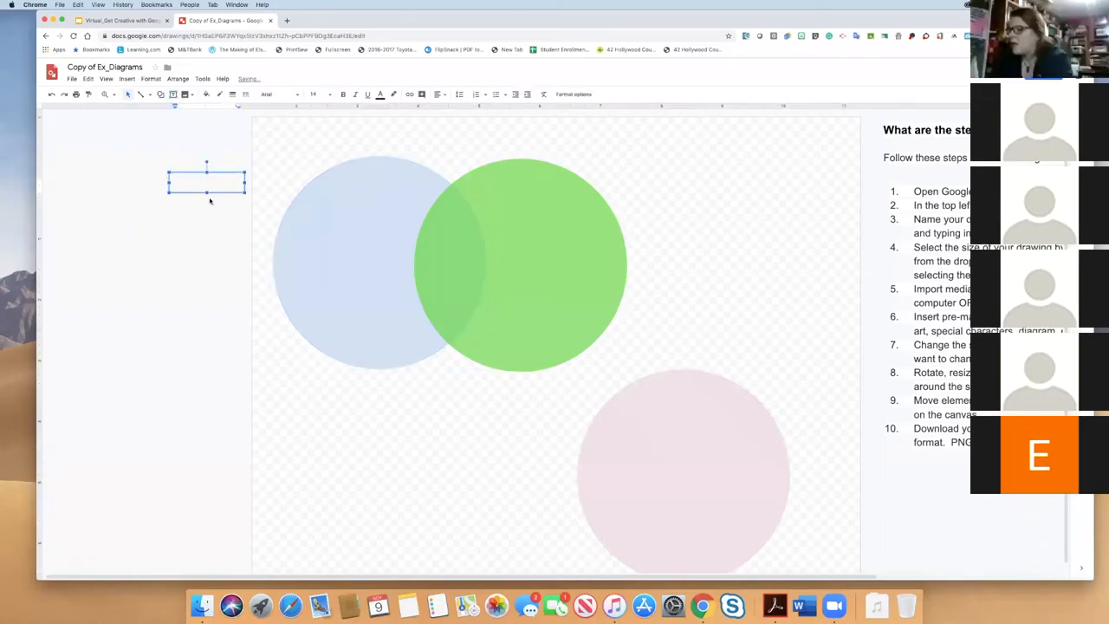
{"action": "left_click", "coordinate": [277, 94]}
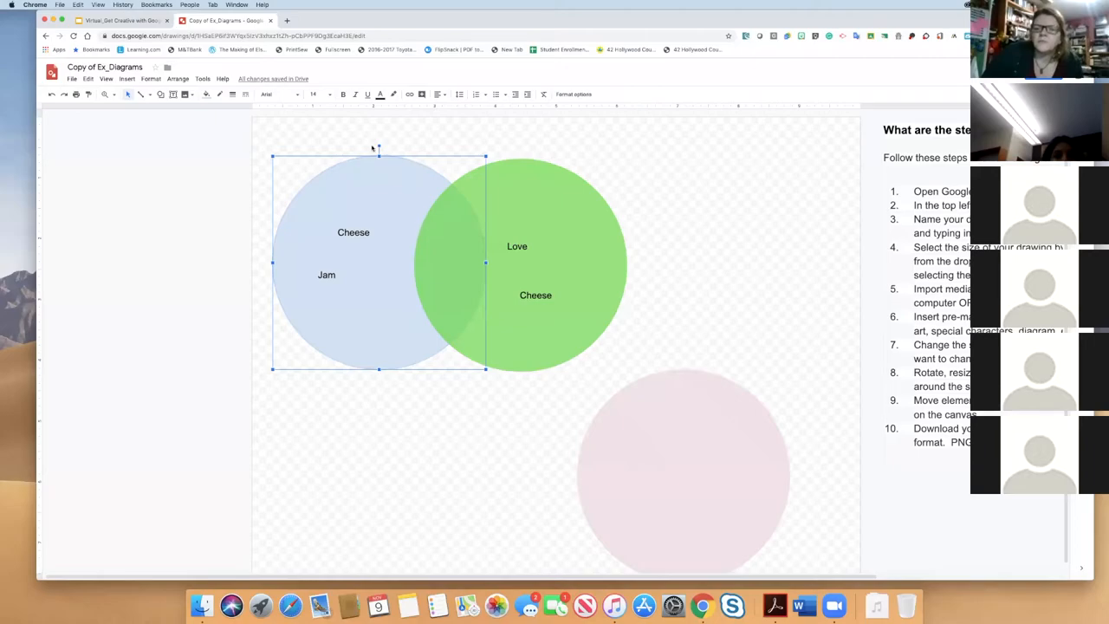
{"action": "mouse_move", "coordinate": [218, 94]}
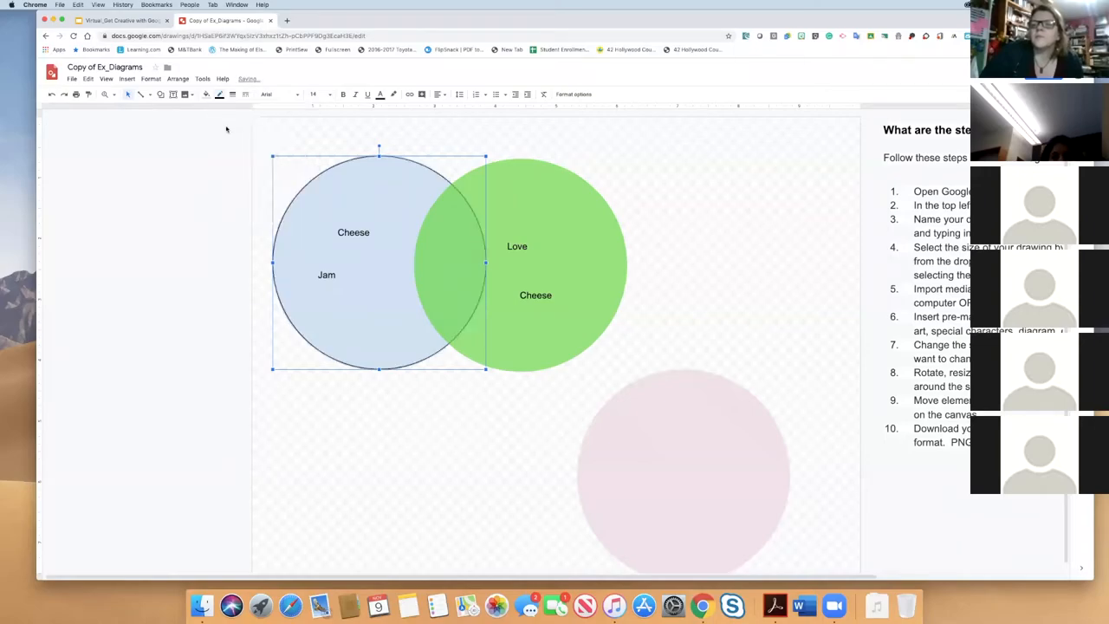
- Check the blue circle's outline thickness, then bring up fill colour choices for the green circle
{"action": "left_click", "coordinate": [246, 94]}
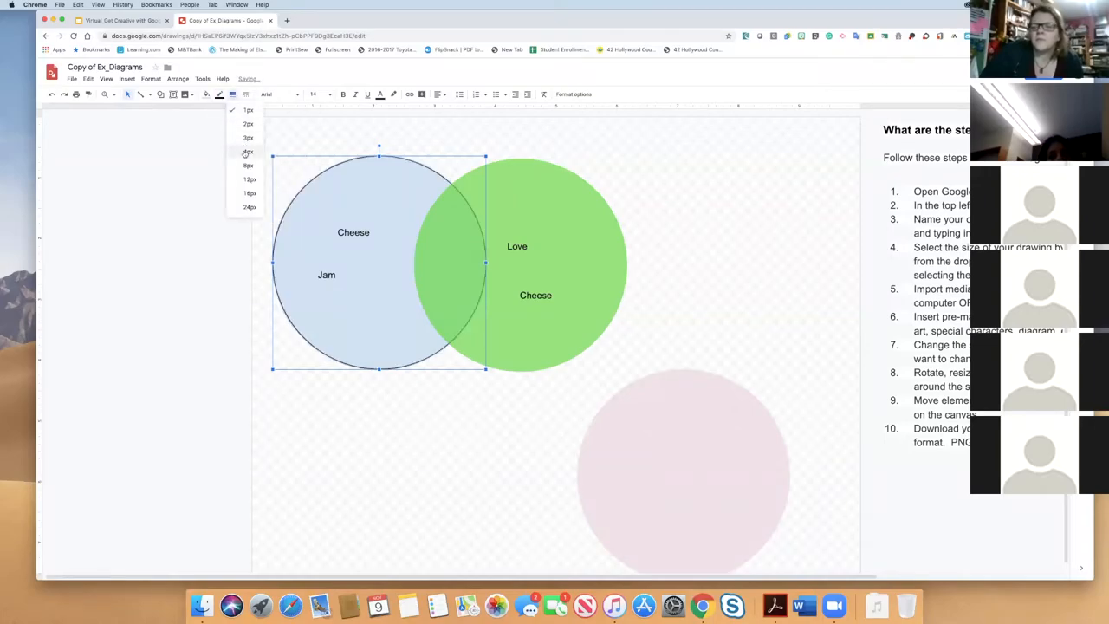
{"action": "left_click", "coordinate": [248, 179]}
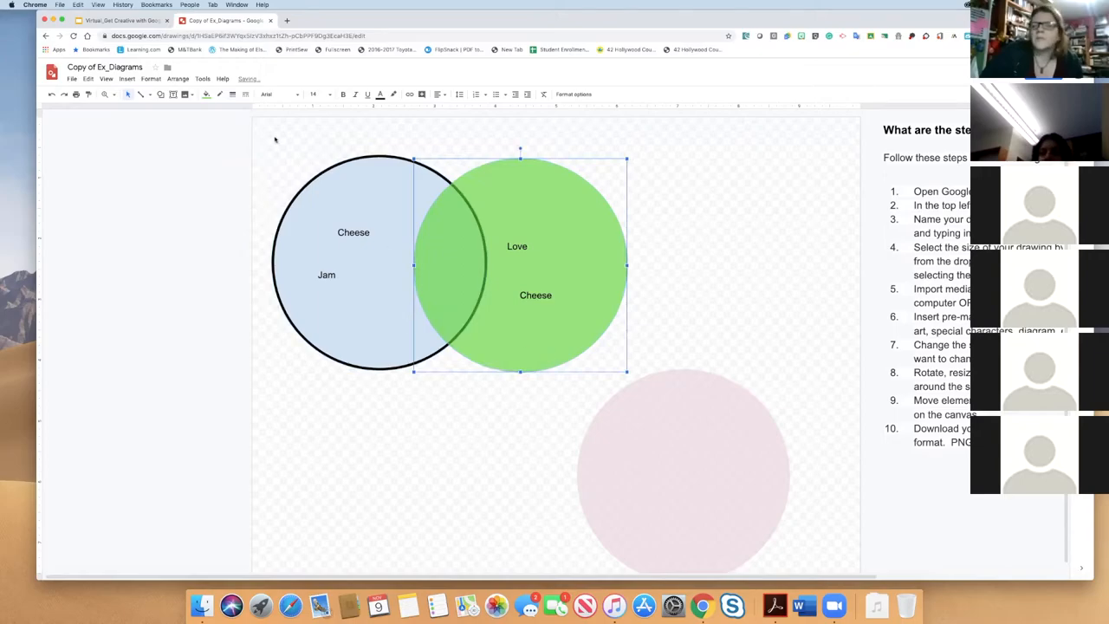
{"action": "left_click", "coordinate": [219, 94]}
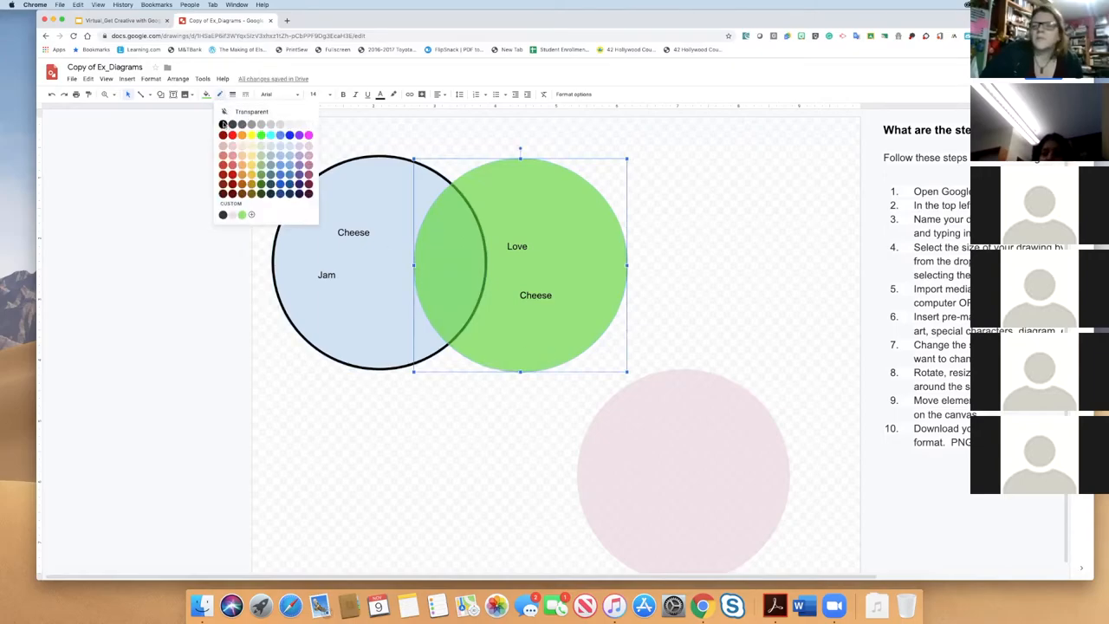
{"action": "left_click", "coordinate": [232, 93]}
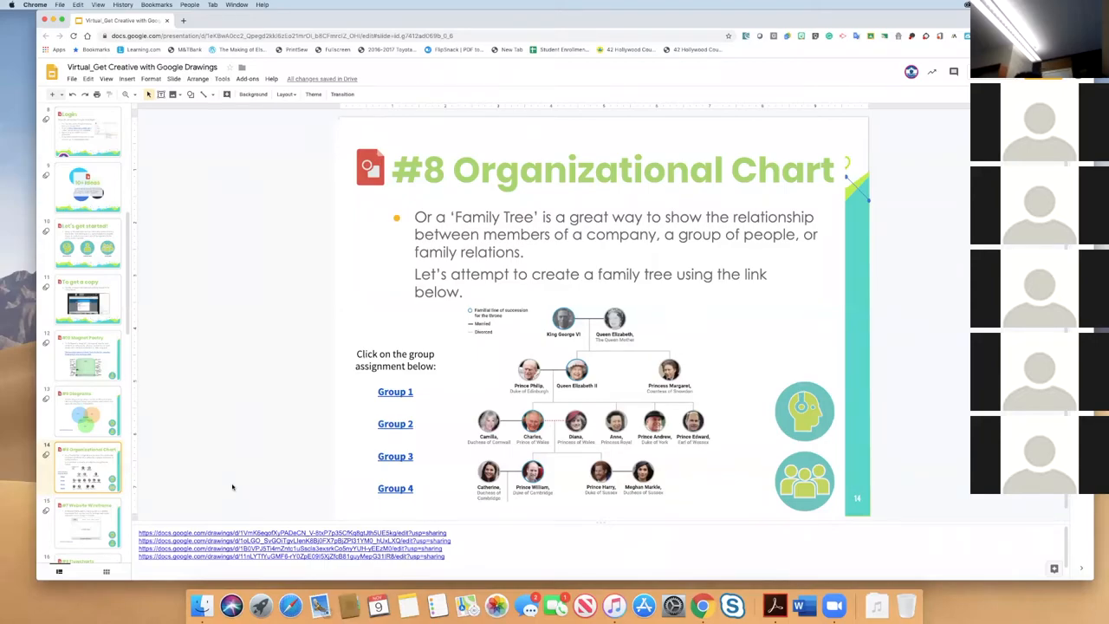
{"action": "mouse_move", "coordinate": [348, 603]}
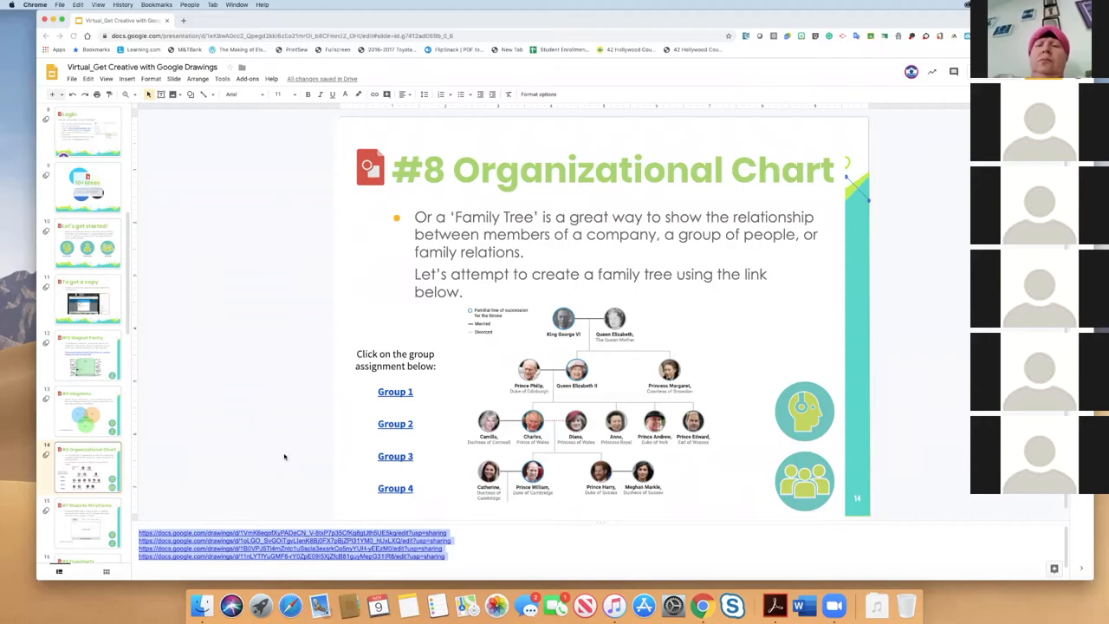
{"action": "mouse_move", "coordinate": [398, 395]}
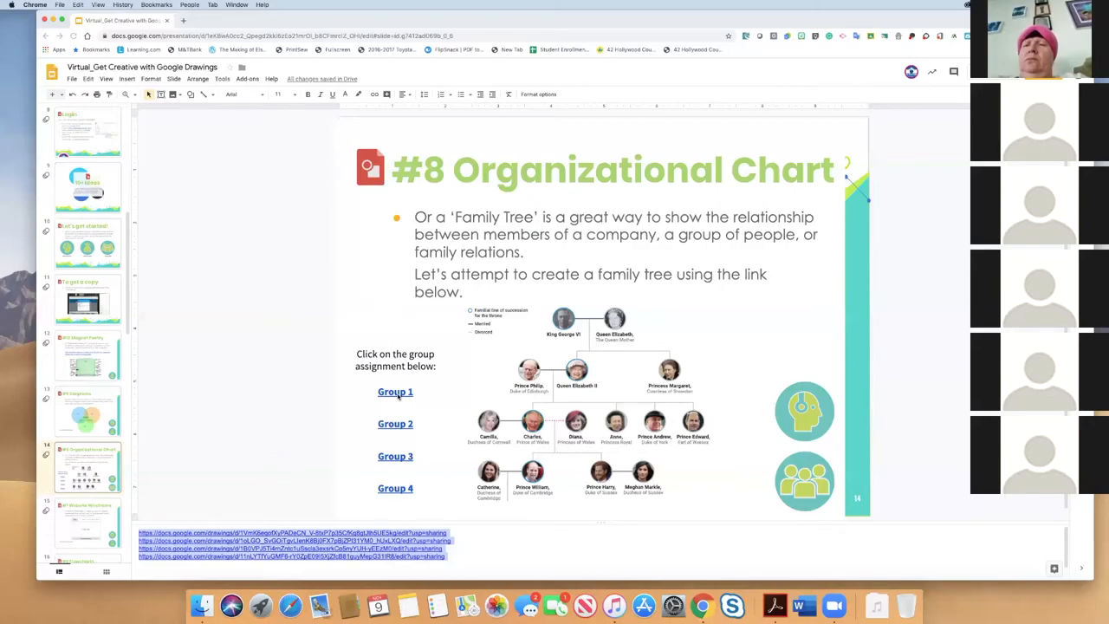
- Open the Grp1_Ex_FamilyTree drawing from the Group 1 link
{"action": "left_click", "coordinate": [395, 392]}
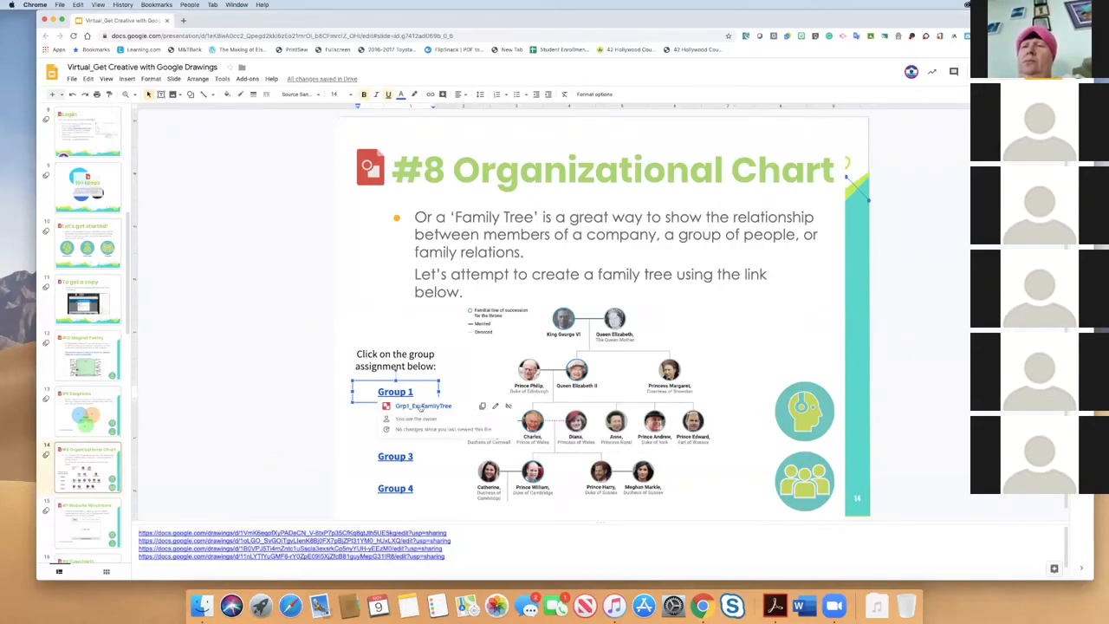
{"action": "left_click", "coordinate": [423, 405]}
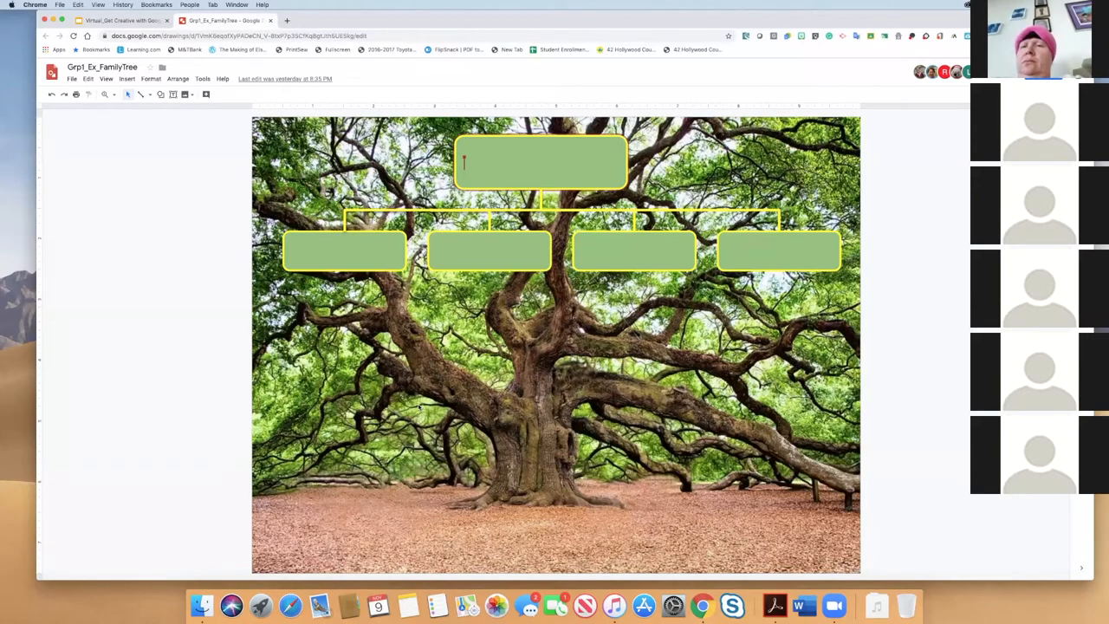
{"action": "mouse_move", "coordinate": [780, 485]}
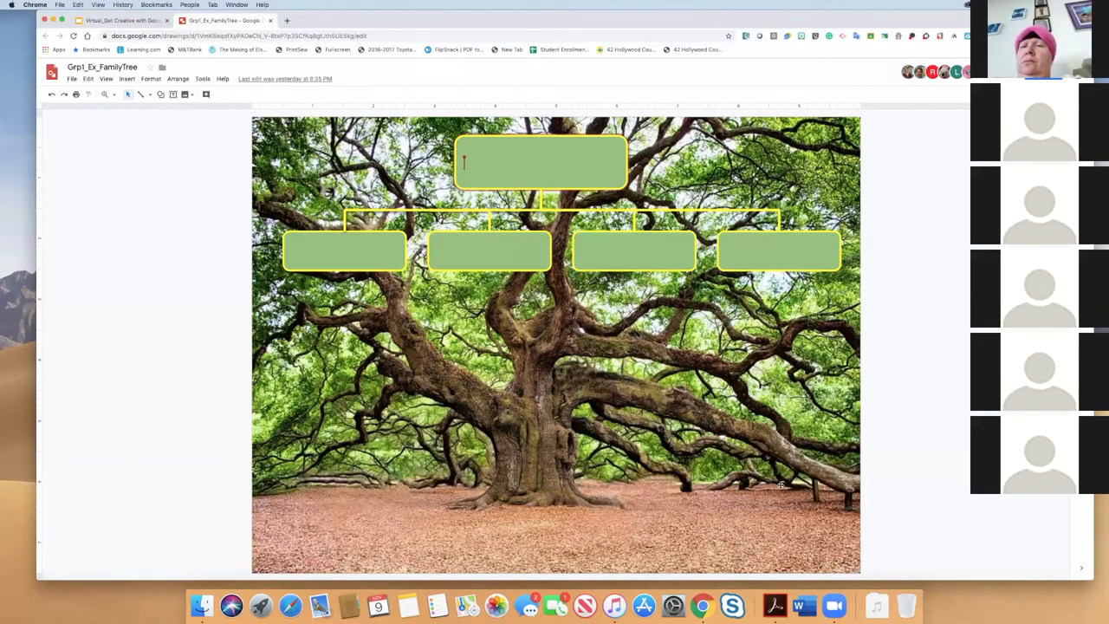
- Enter the label 'Superstars' in the top box of the family tree and finish editing
{"action": "type", "text": "Super"}
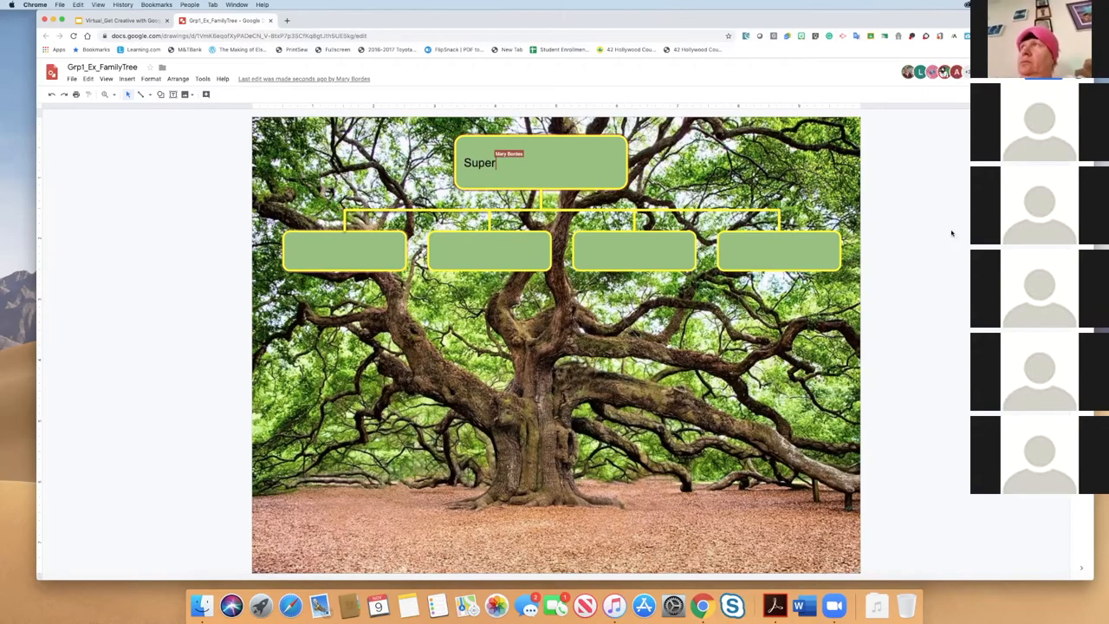
{"action": "type", "text": "stars"}
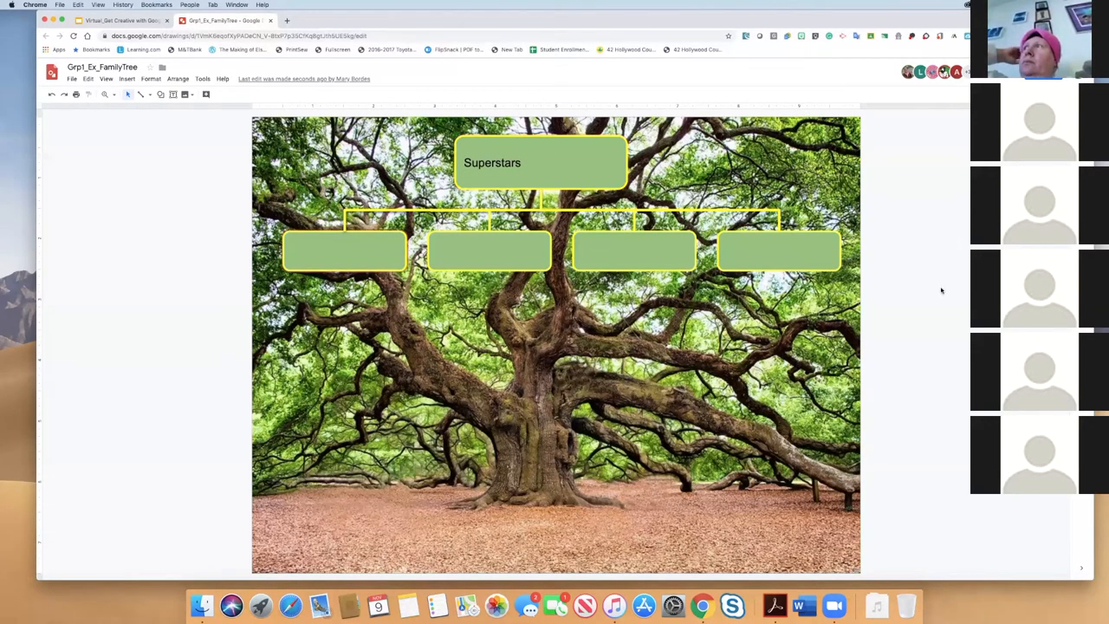
{"action": "left_click", "coordinate": [488, 249]}
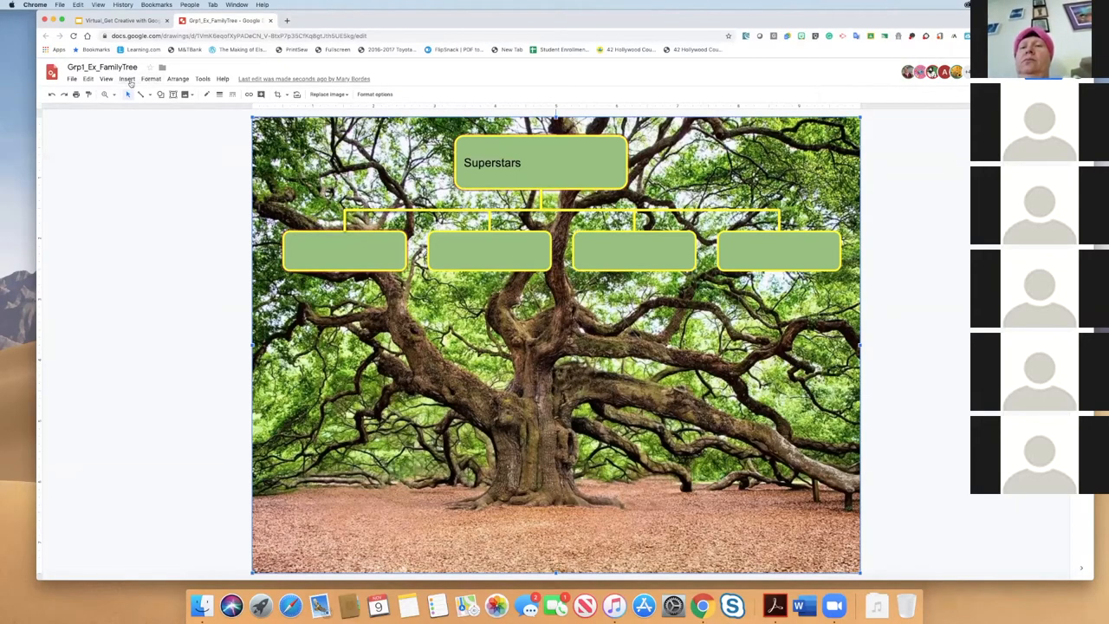
{"action": "left_click", "coordinate": [129, 80]}
{"action": "type", "text": "tree"}
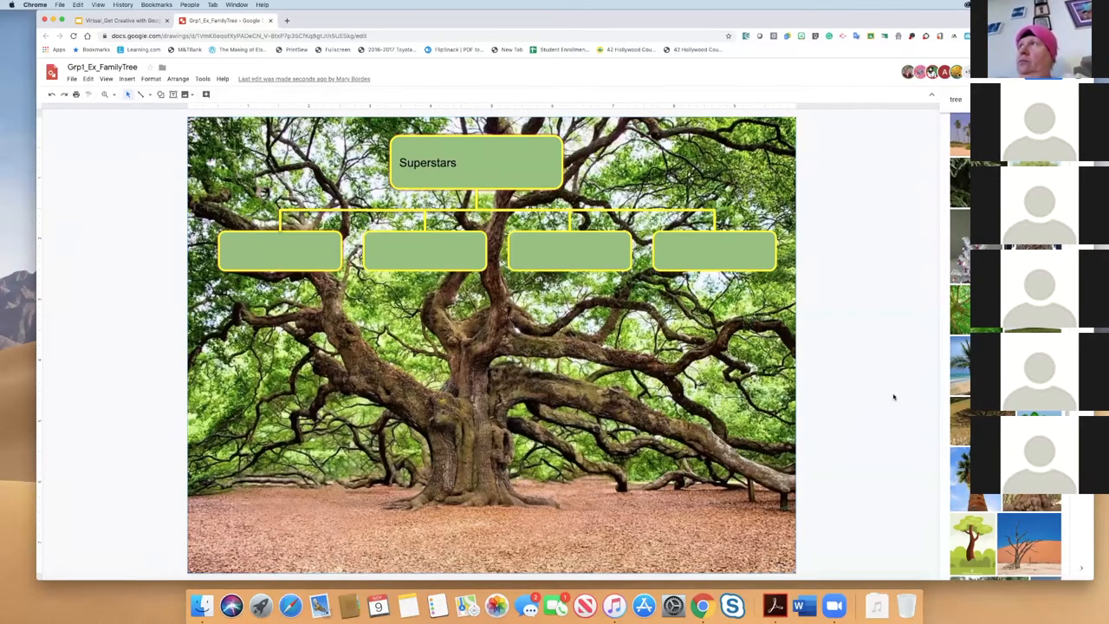
- Insert a rectangle from Shape > Shapes and place it below the first branch box
{"action": "left_click", "coordinate": [475, 163]}
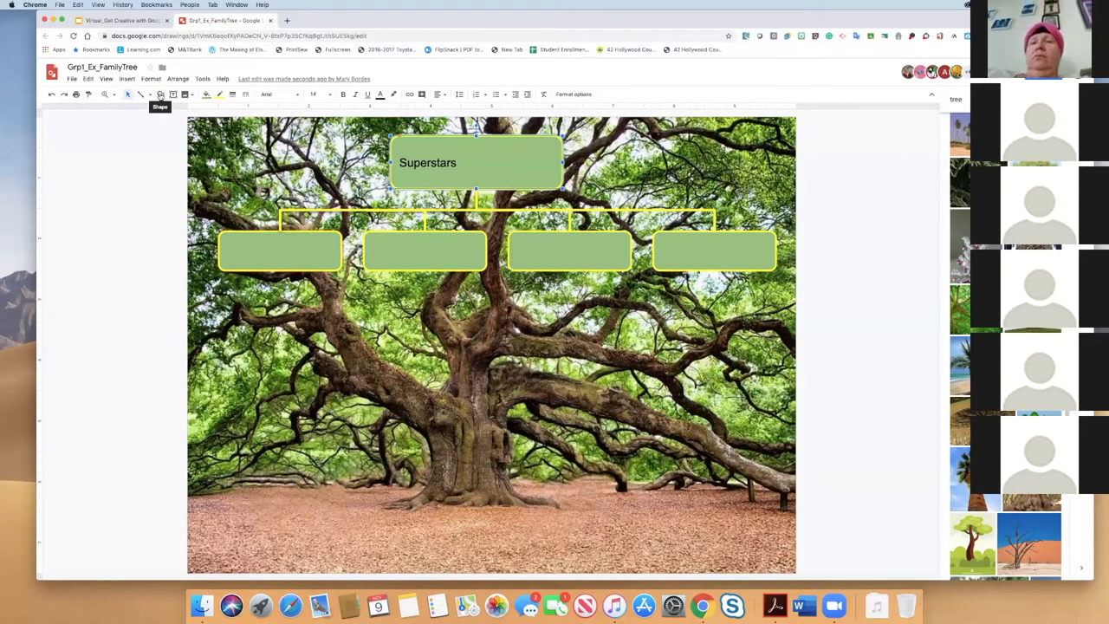
{"action": "left_click", "coordinate": [159, 93]}
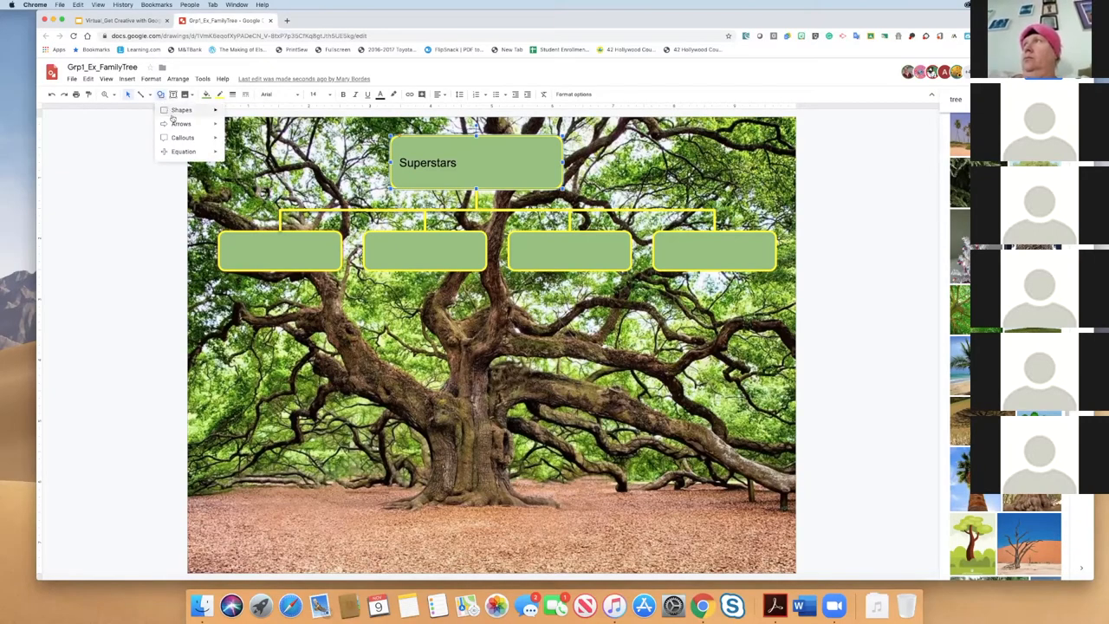
{"action": "left_click", "coordinate": [181, 109]}
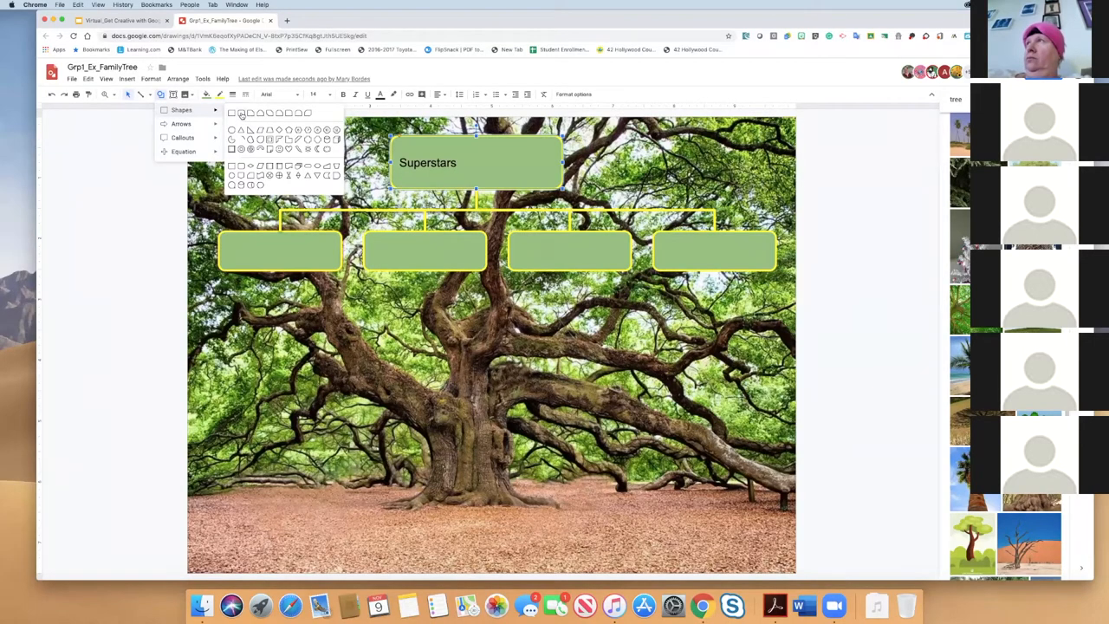
{"action": "mouse_move", "coordinate": [241, 114]}
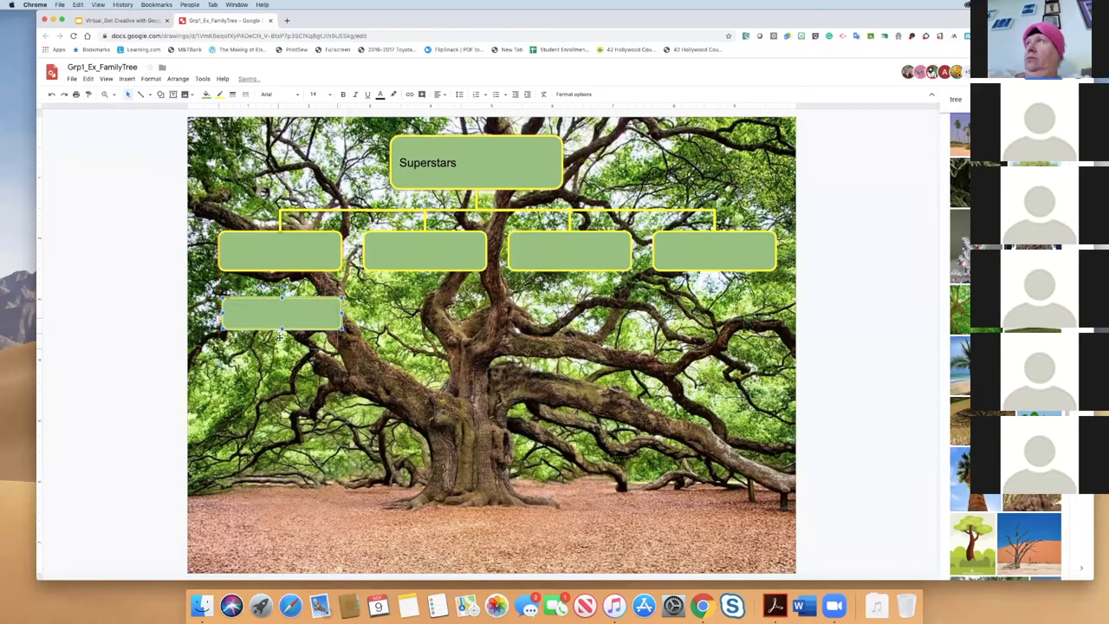
{"action": "left_click_drag", "start_coordinate": [279, 312], "coordinate": [309, 345]}
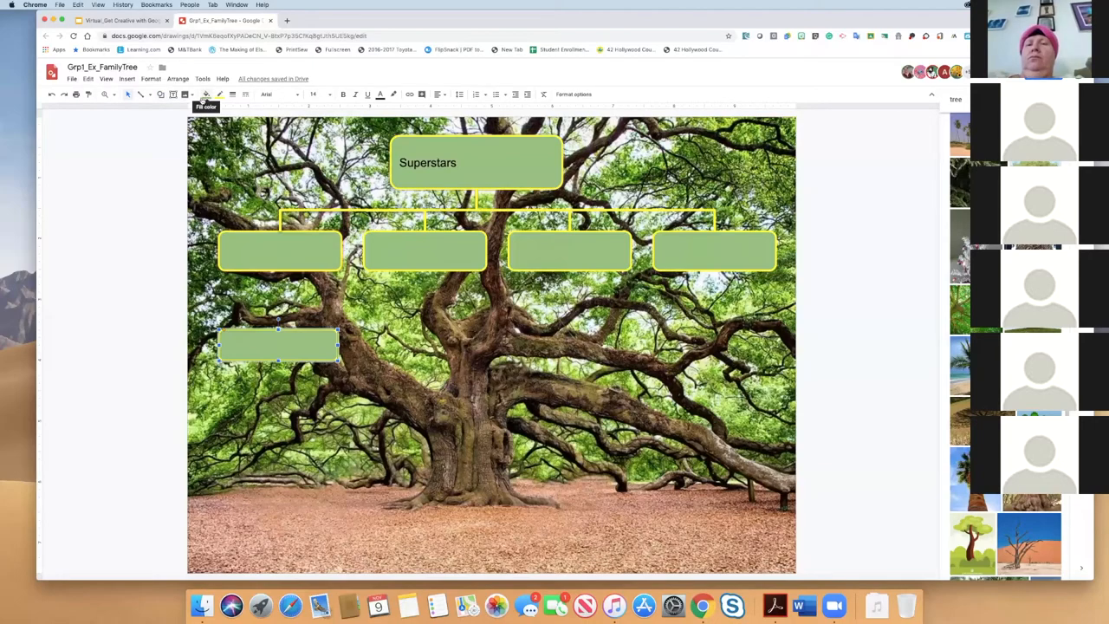
{"action": "mouse_move", "coordinate": [218, 93]}
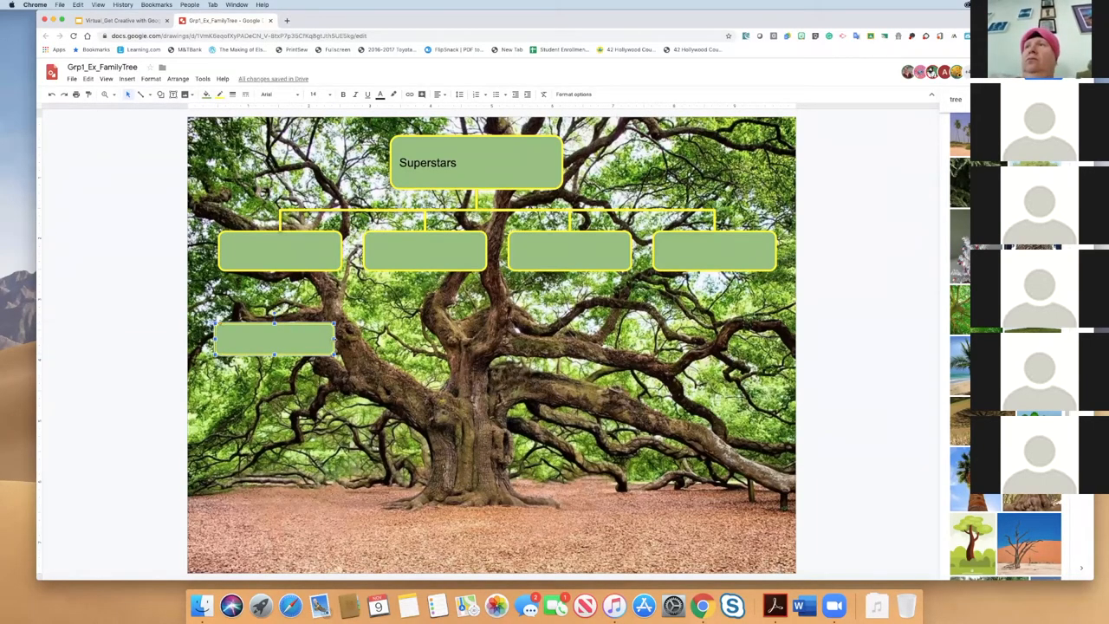
- Narrow the new rectangle and align it snugly under the first branch box
{"action": "left_click_drag", "start_coordinate": [329, 338], "coordinate": [303, 343]}
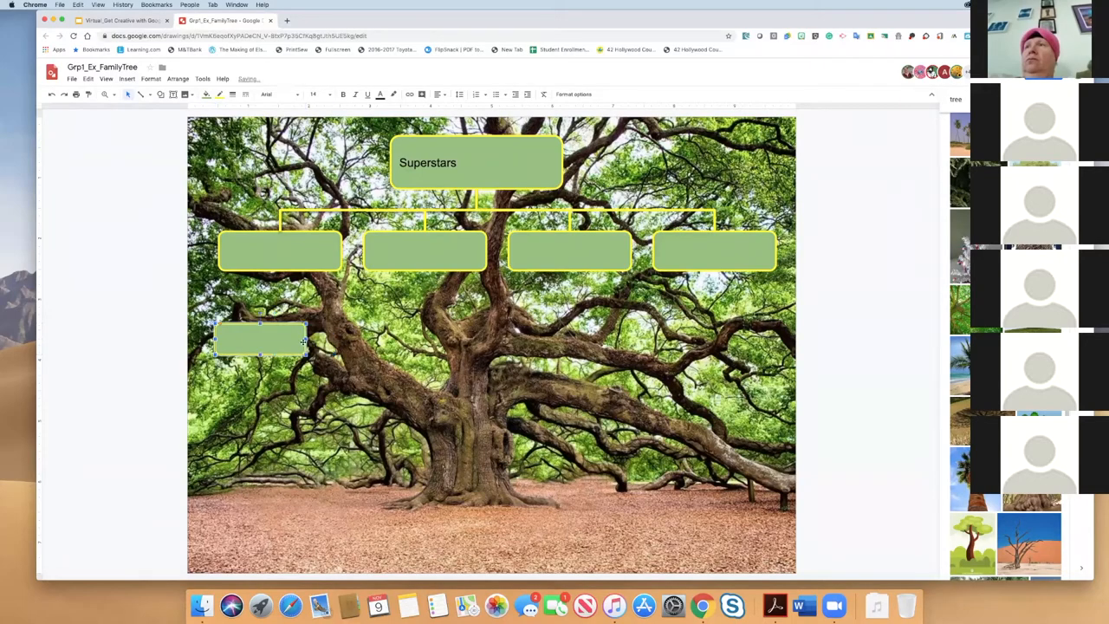
{"action": "left_click_drag", "start_coordinate": [260, 340], "coordinate": [267, 336]}
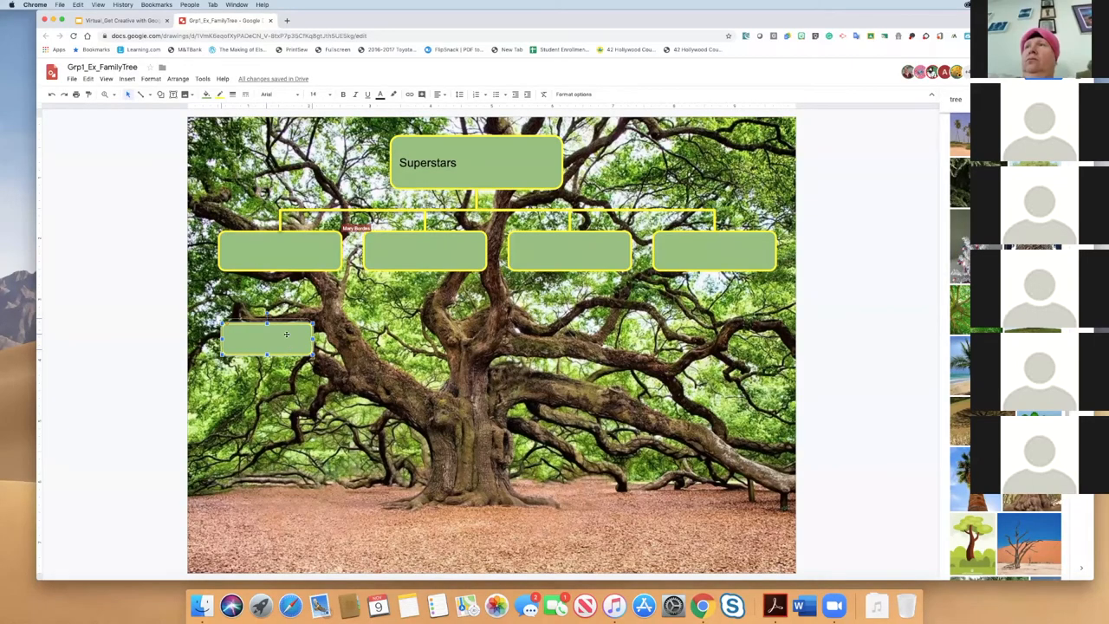
{"action": "left_click_drag", "start_coordinate": [286, 338], "coordinate": [287, 317]}
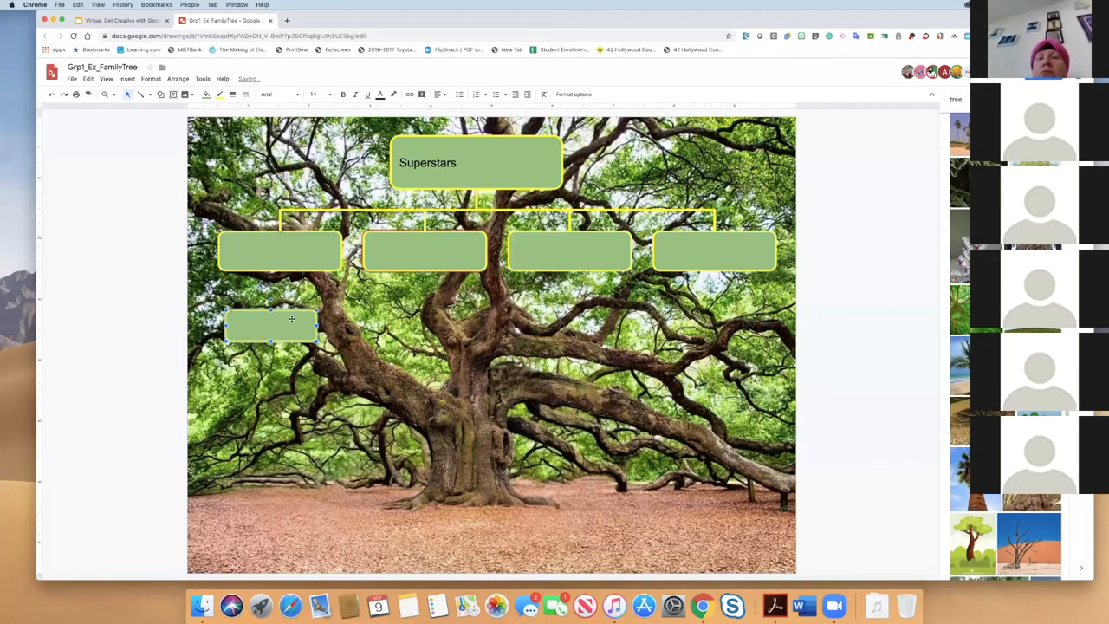
- Name the four branch boxes Juan, Desiree, Pauline and Michael
{"action": "type", "text": "Juan"}
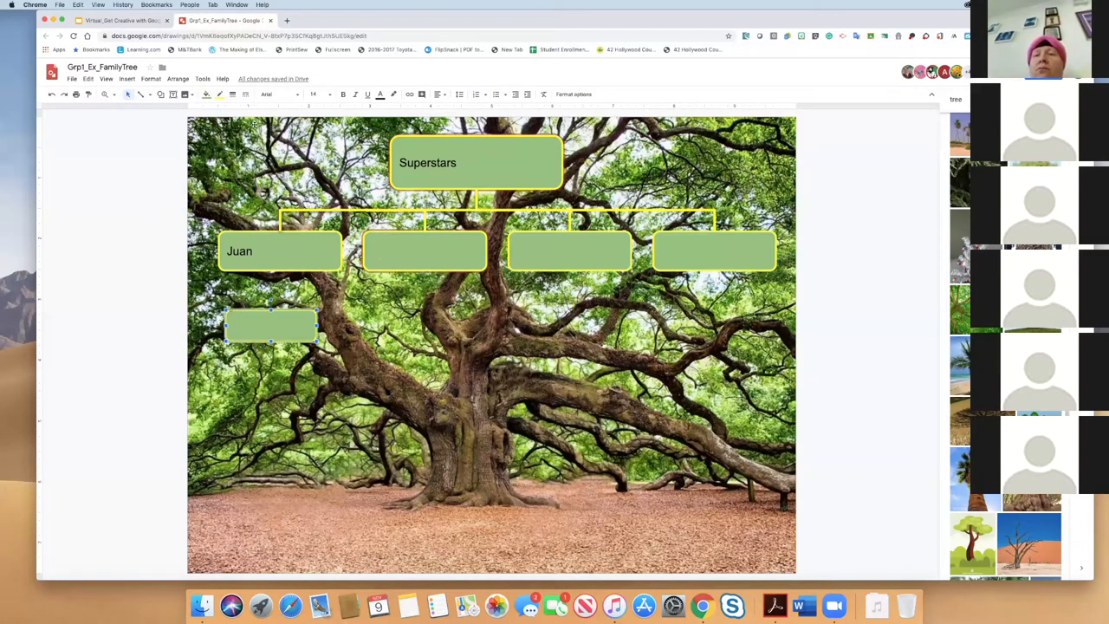
{"action": "type", "text": "Desiree"}
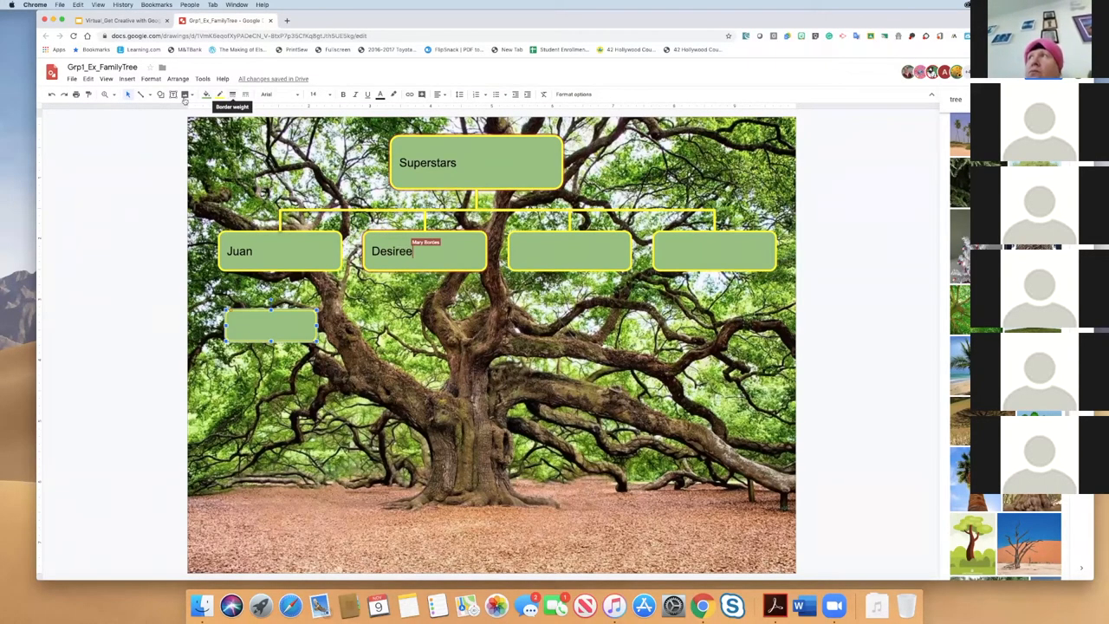
{"action": "type", "text": "Pauline"}
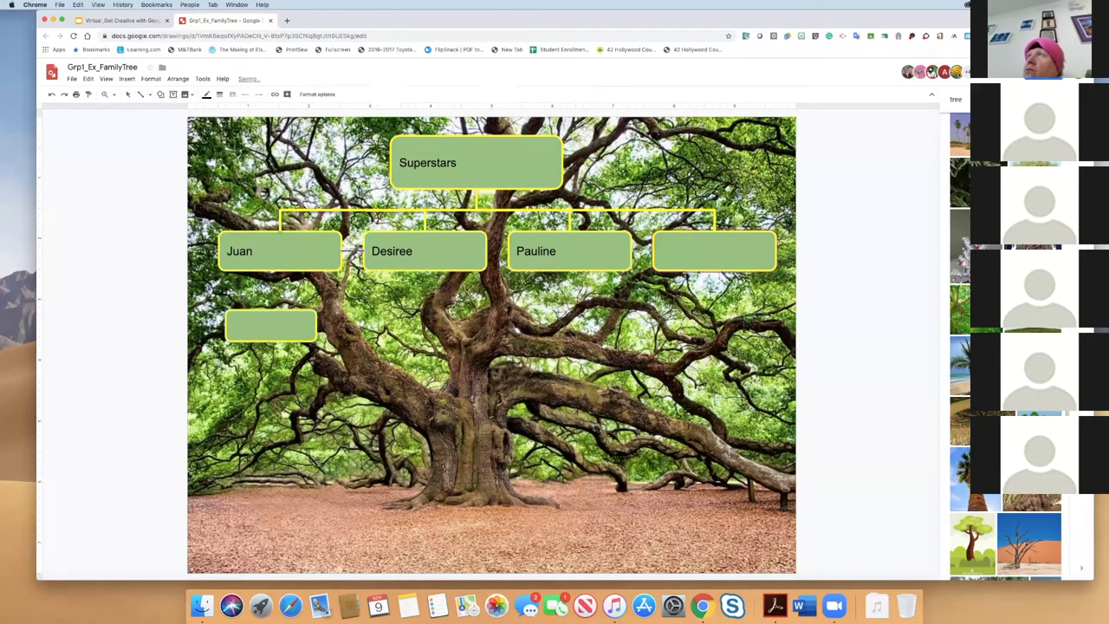
{"action": "type", "text": "Mich"}
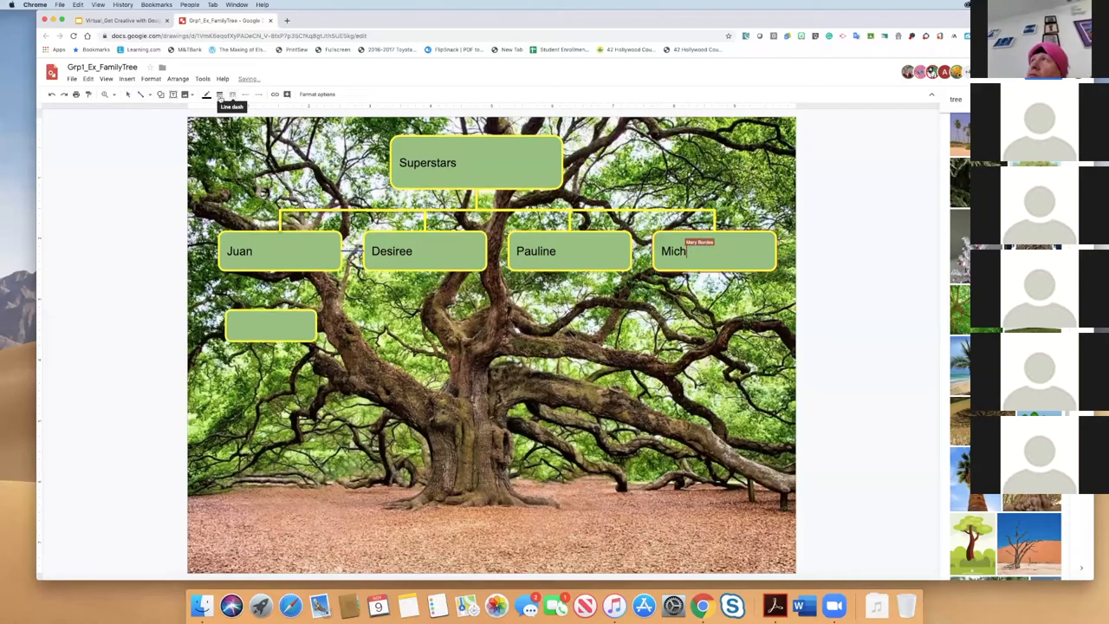
{"action": "type", "text": "ael"}
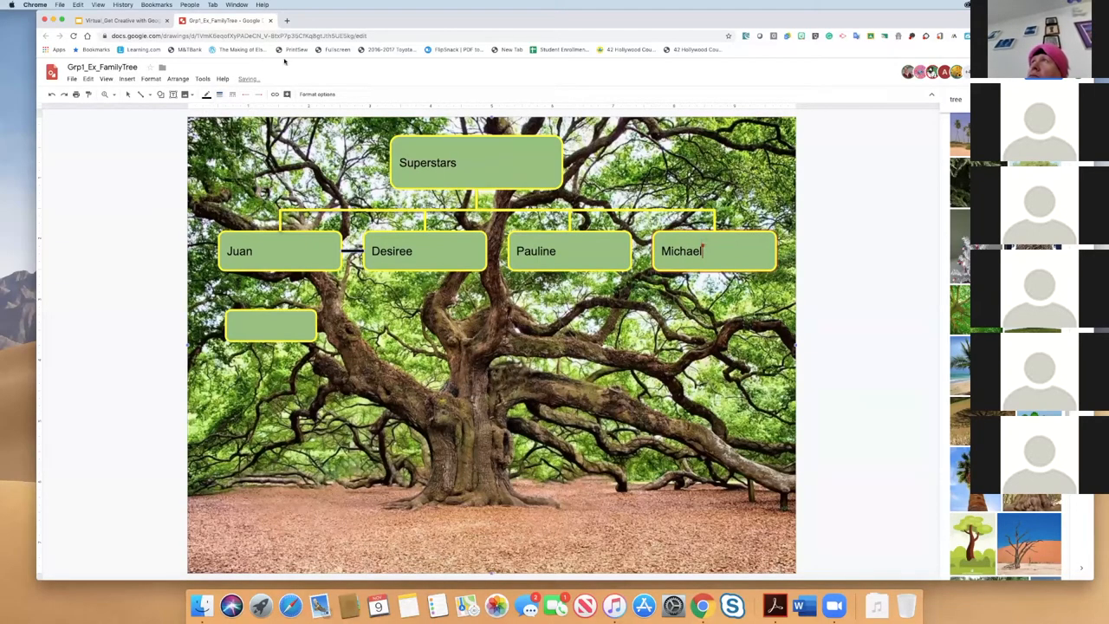
{"action": "left_click", "coordinate": [245, 94]}
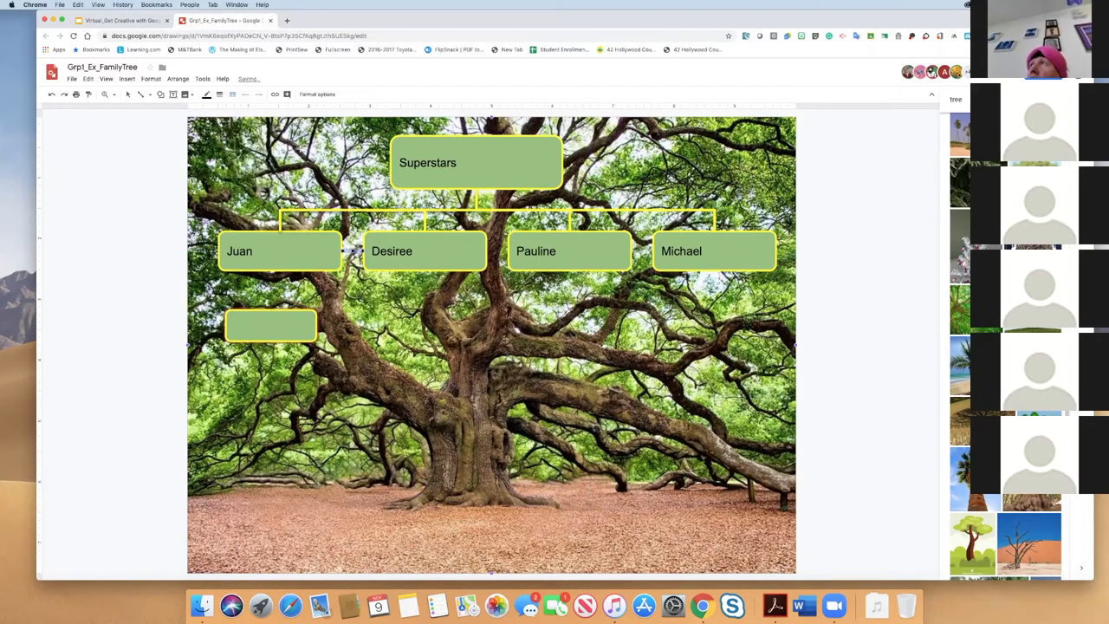
- Label the small rectangle Recorder so it can be copied under each name
{"action": "left_click", "coordinate": [208, 93]}
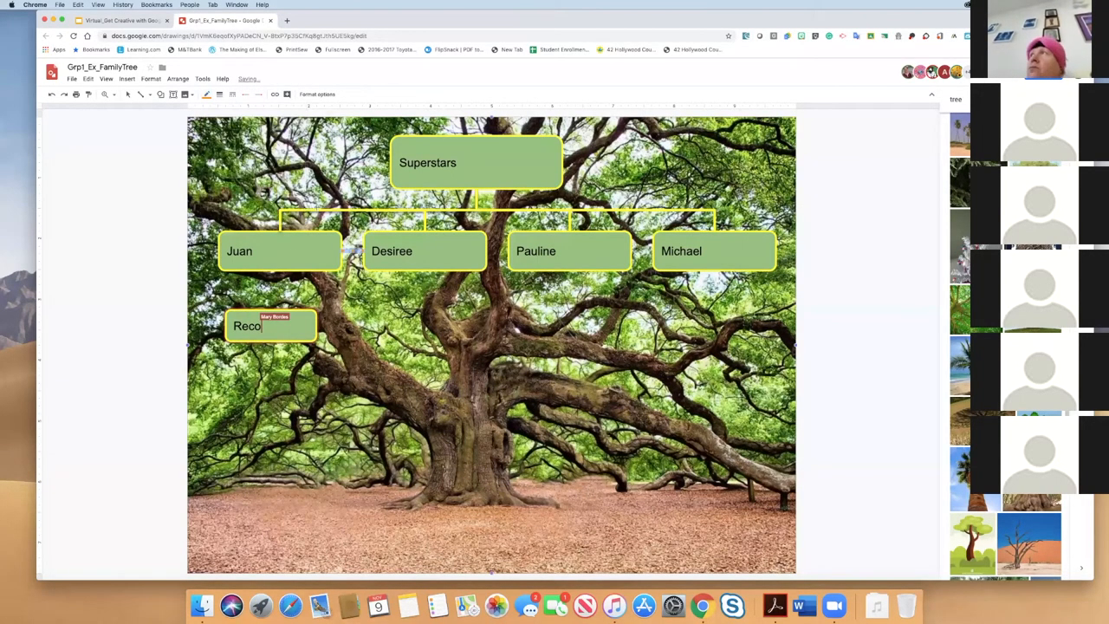
{"action": "type", "text": "rer"}
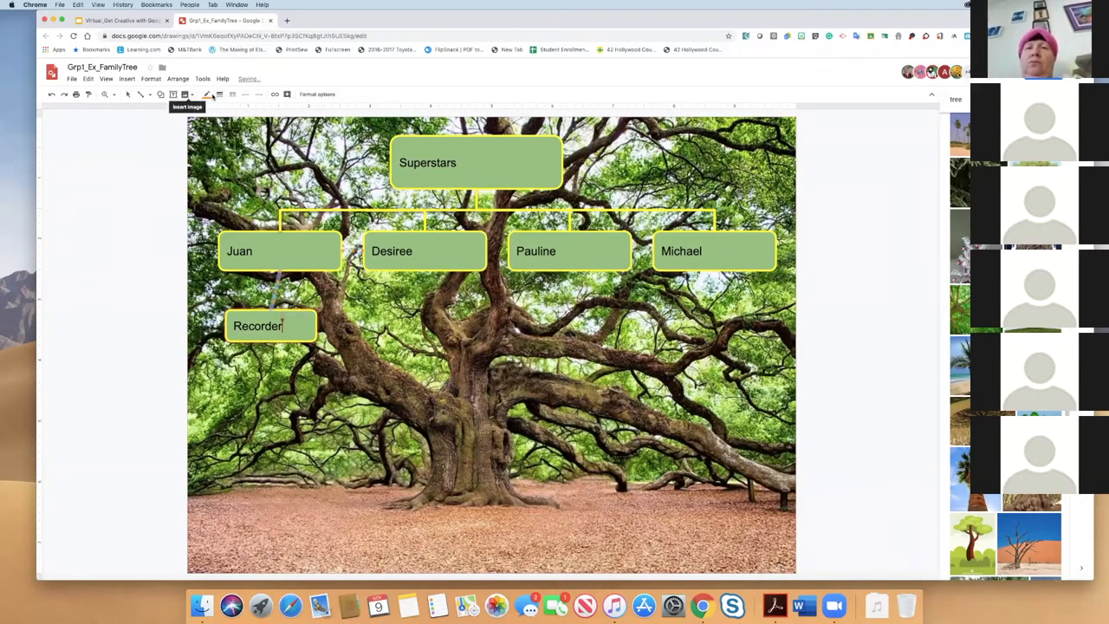
{"action": "left_click", "coordinate": [233, 94]}
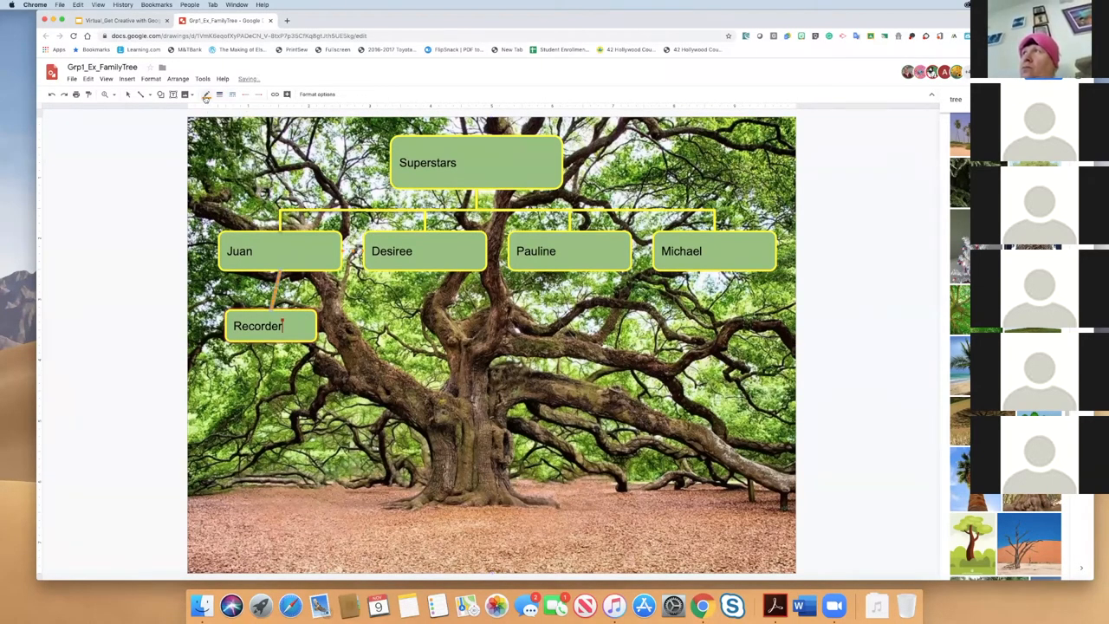
{"action": "left_click", "coordinate": [208, 94]}
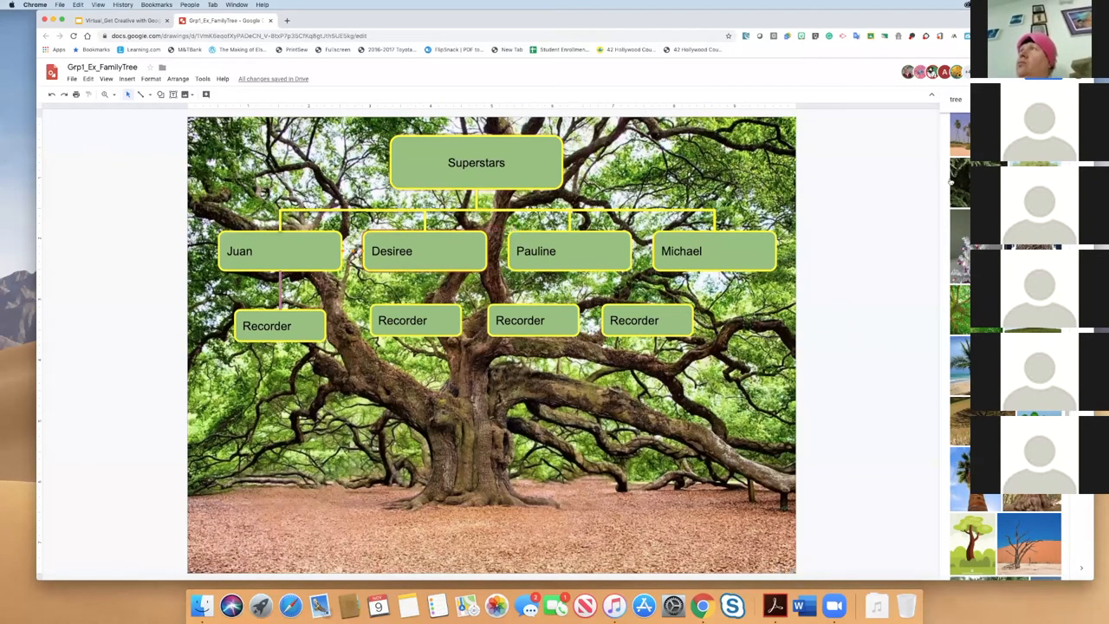
{"action": "mouse_move", "coordinate": [915, 164]}
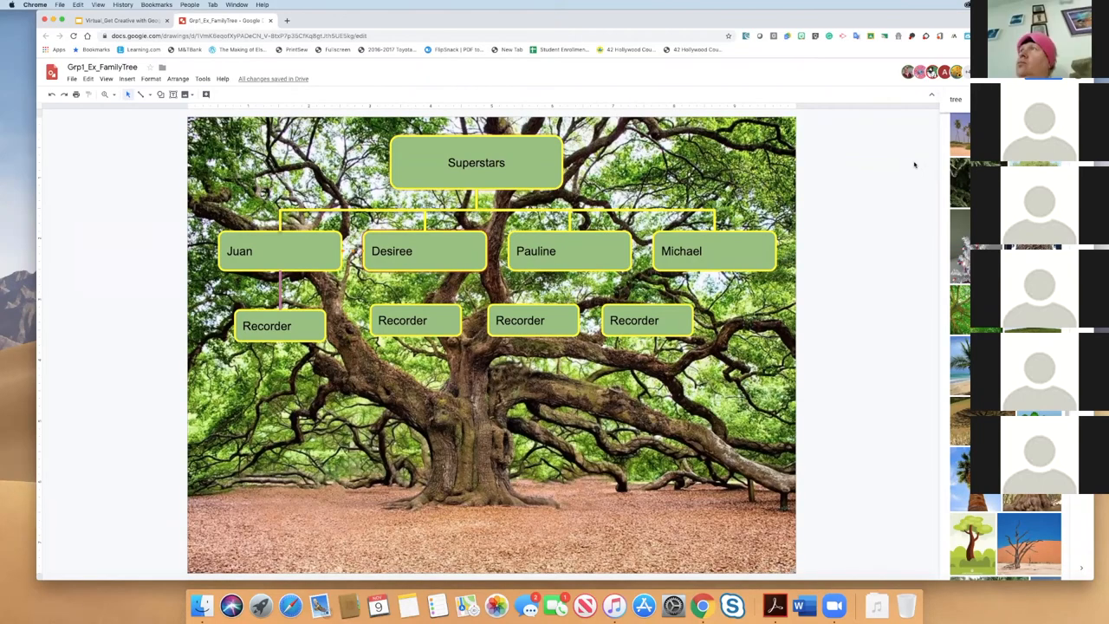